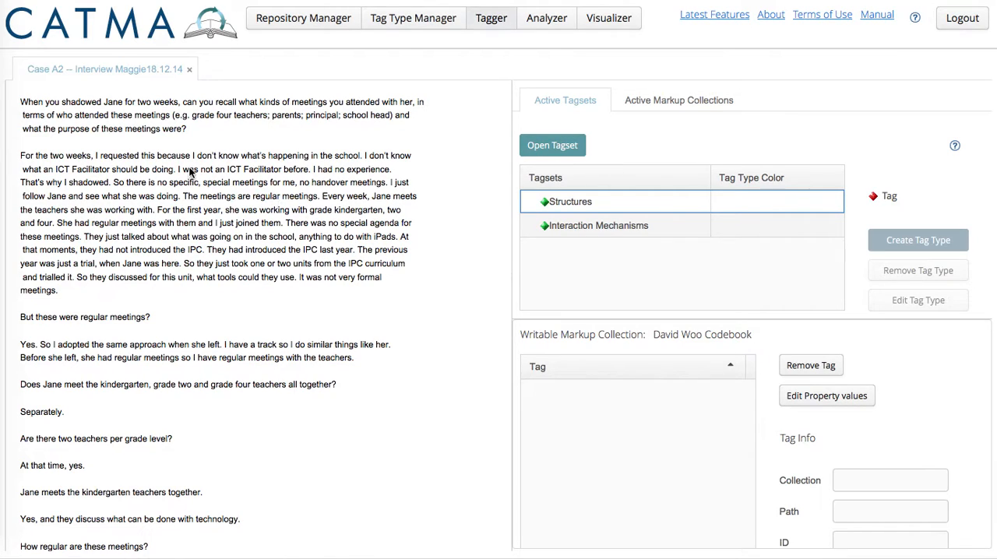
pyautogui.moveTo(153, 122)
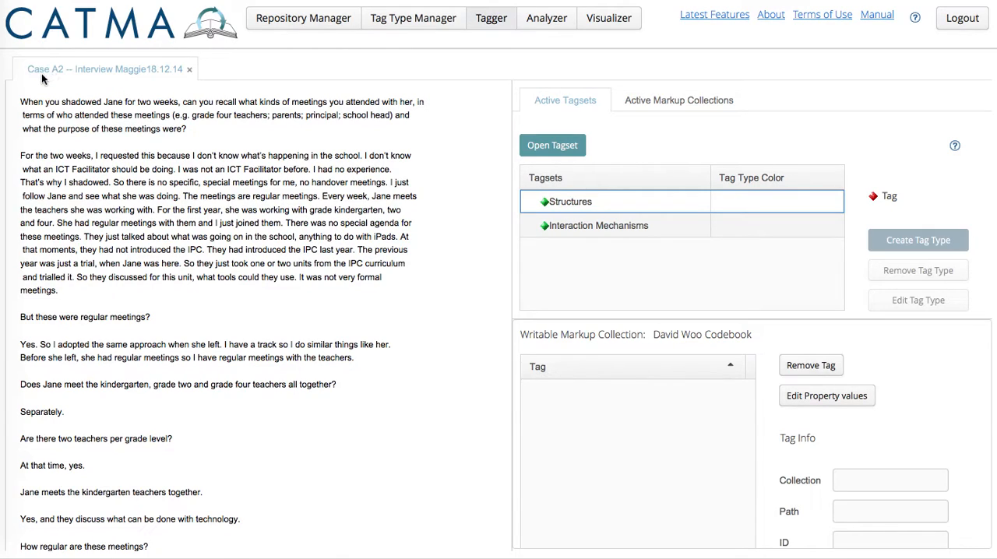
pyautogui.moveTo(171, 86)
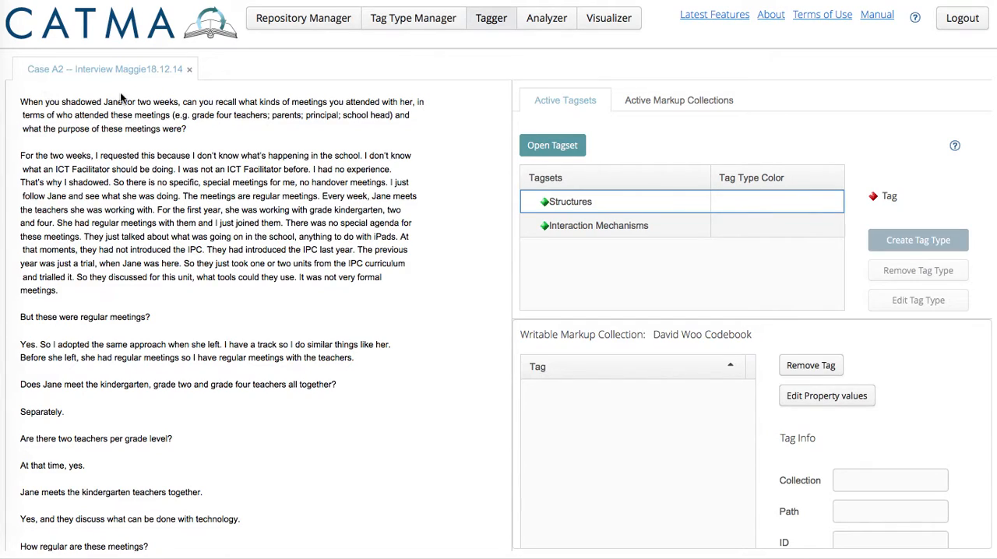
pyautogui.moveTo(315, 193)
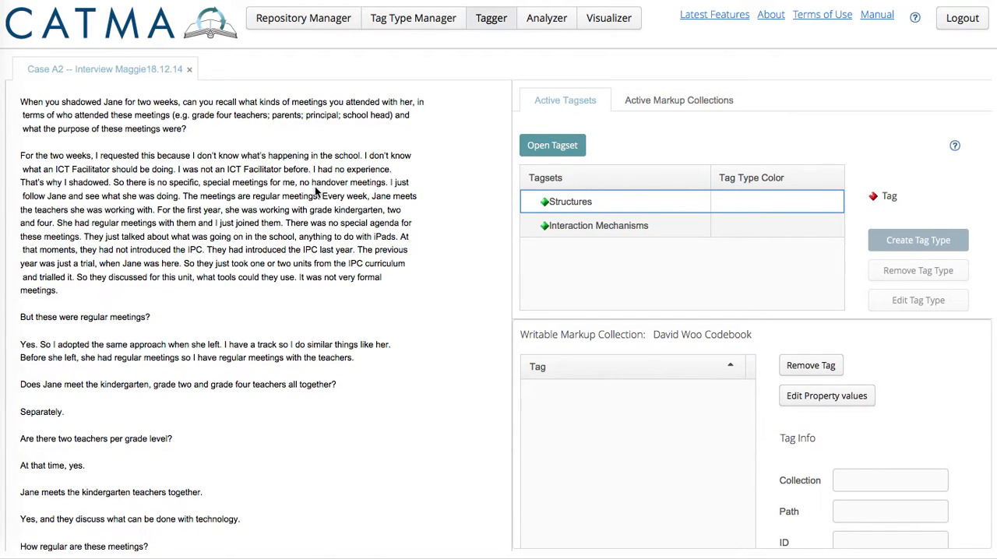
pyautogui.moveTo(607, 203)
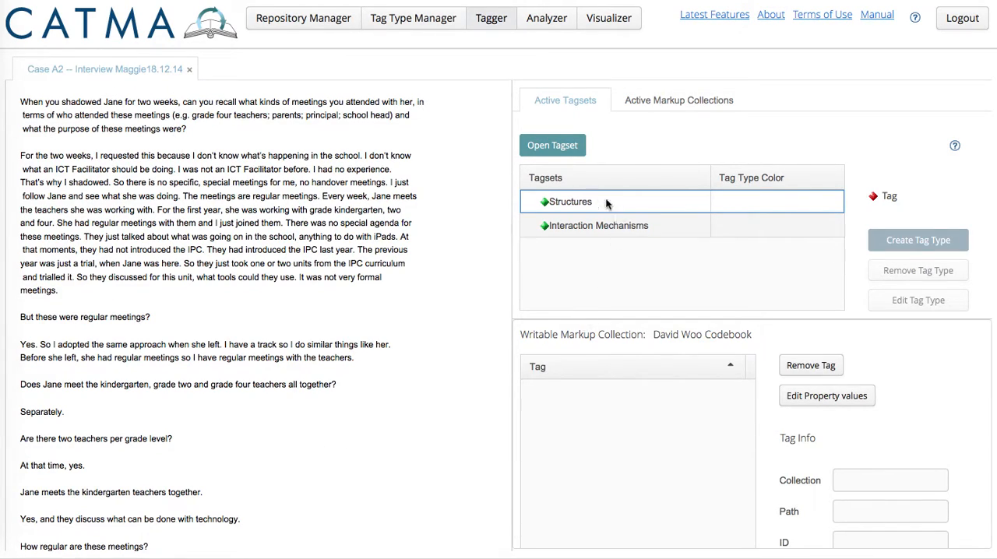
pyautogui.moveTo(552, 145)
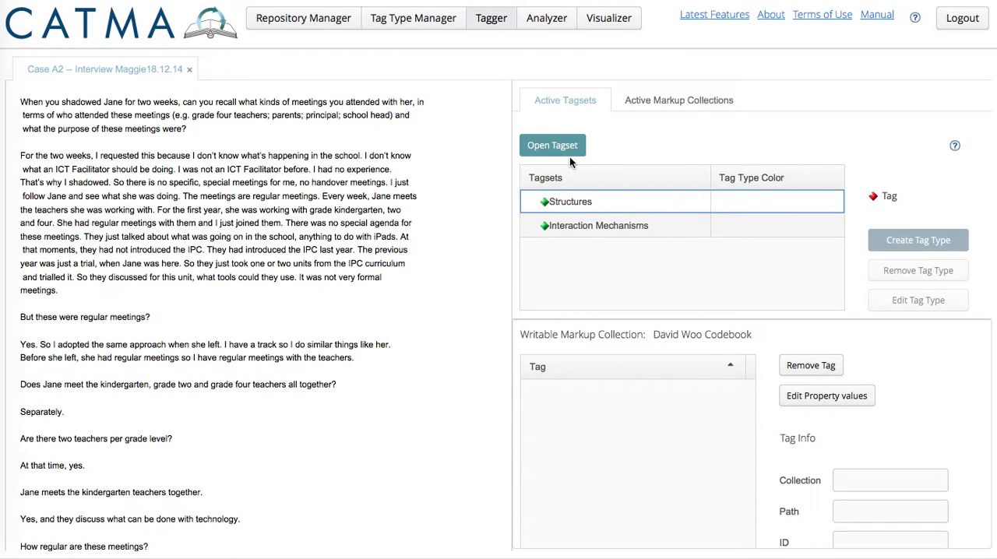
pyautogui.moveTo(601, 199)
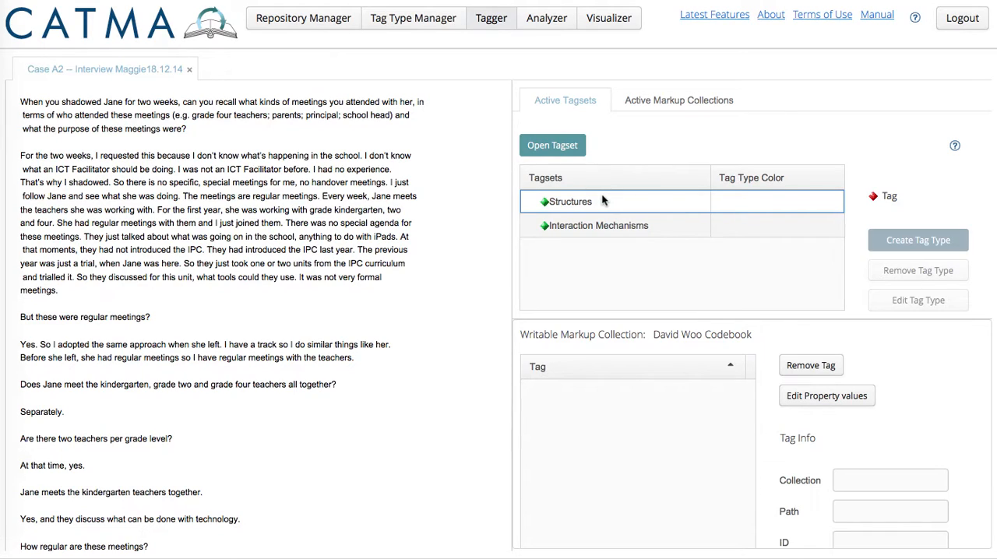
pyautogui.moveTo(638, 206)
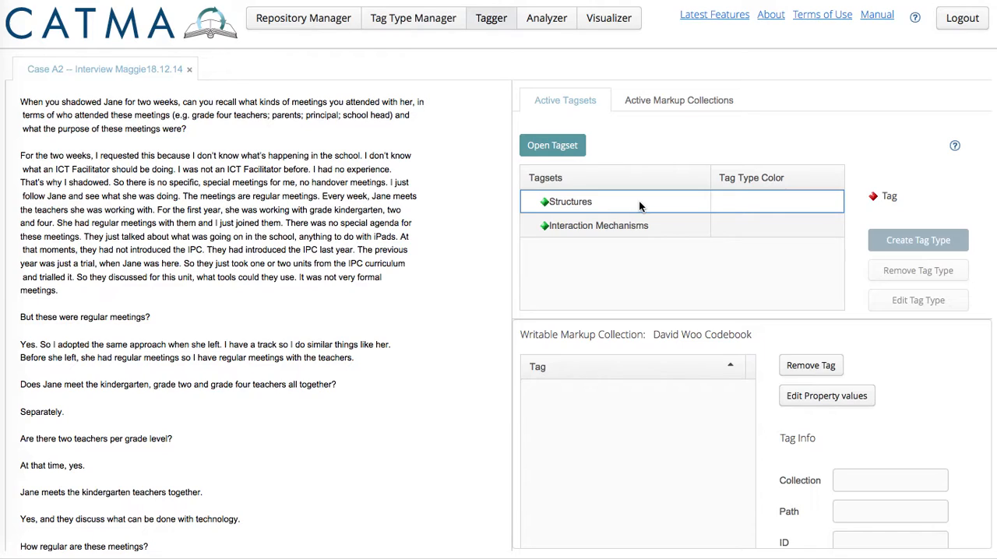
pyautogui.moveTo(355, 262)
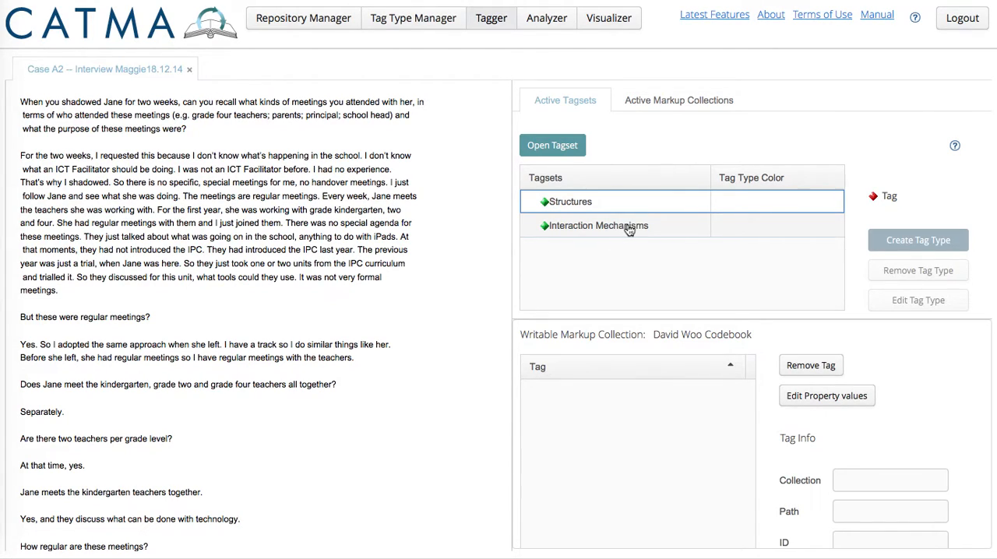
# Mark the regular-meetings sentences and create a red 'Teacher meetings' tag under Interaction Mechanisms.
pyautogui.click(599, 225)
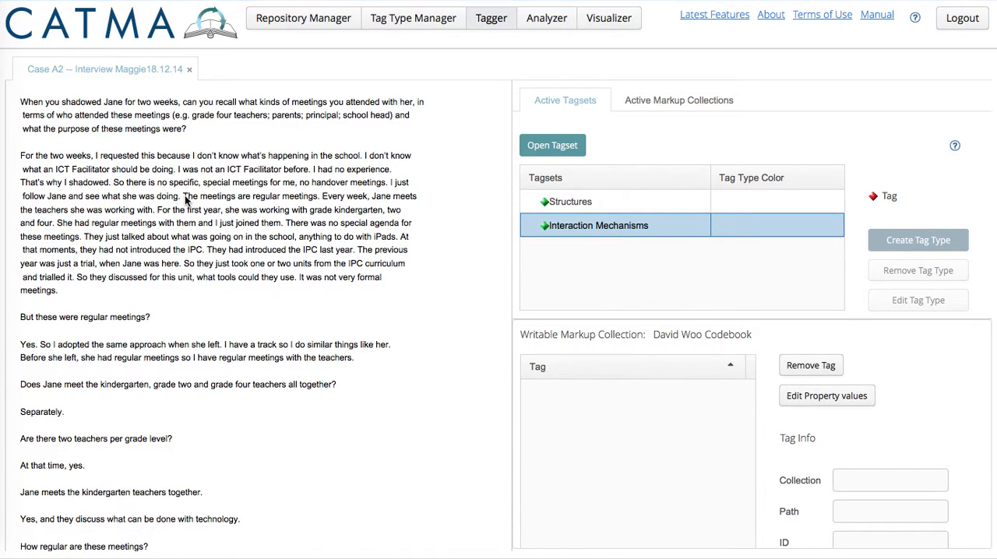
pyautogui.moveTo(182, 196); pyautogui.dragTo(188, 209)
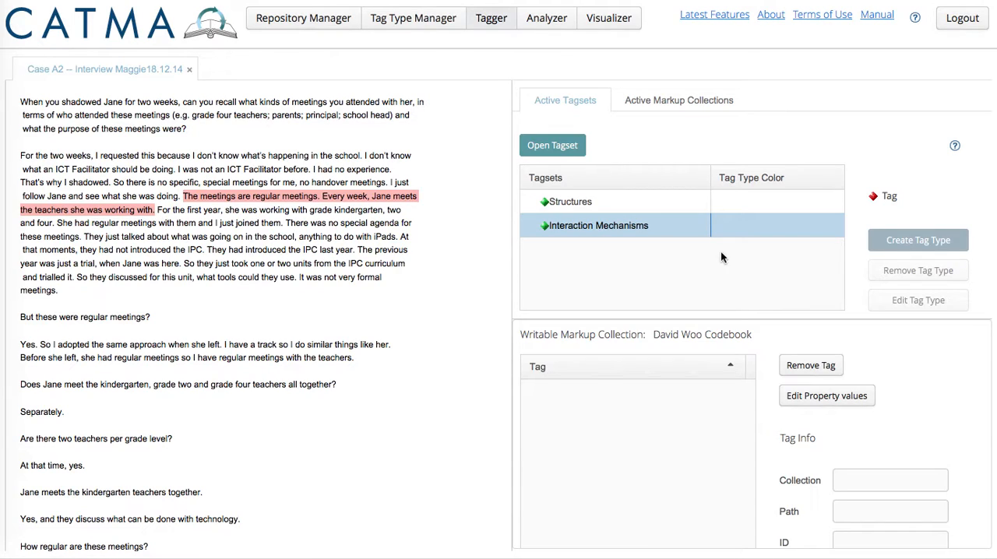
pyautogui.moveTo(816, 267)
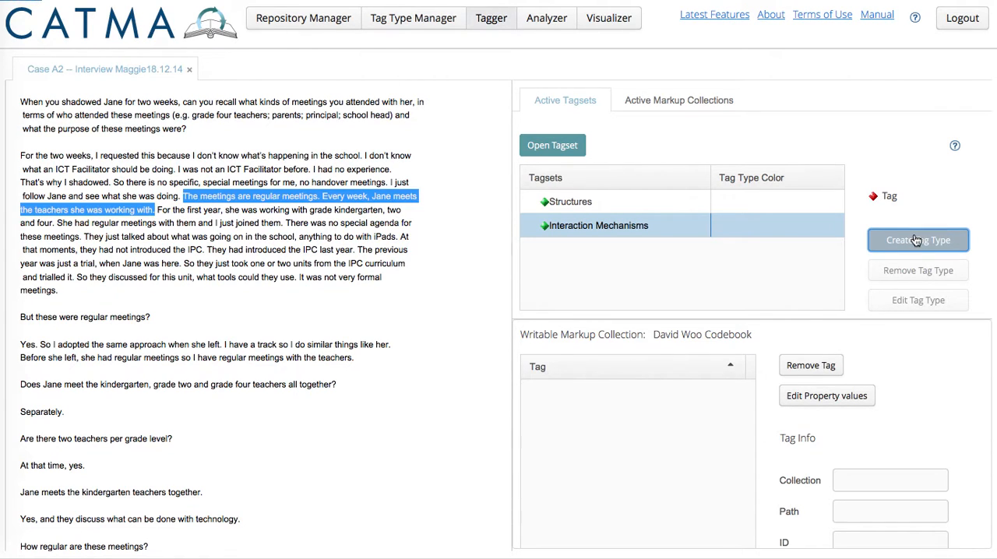
pyautogui.click(918, 240)
pyautogui.write('Teacher meetings')
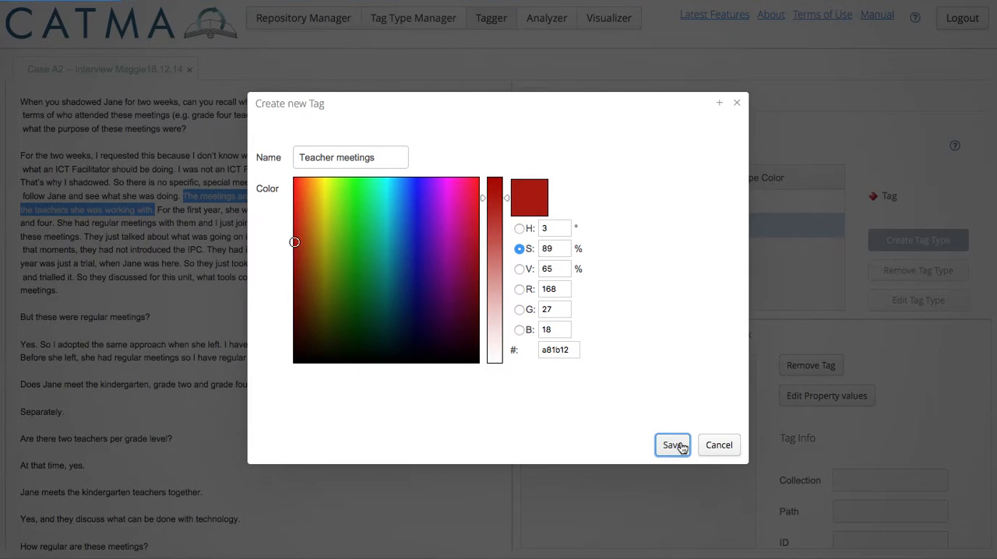
pyautogui.click(673, 445)
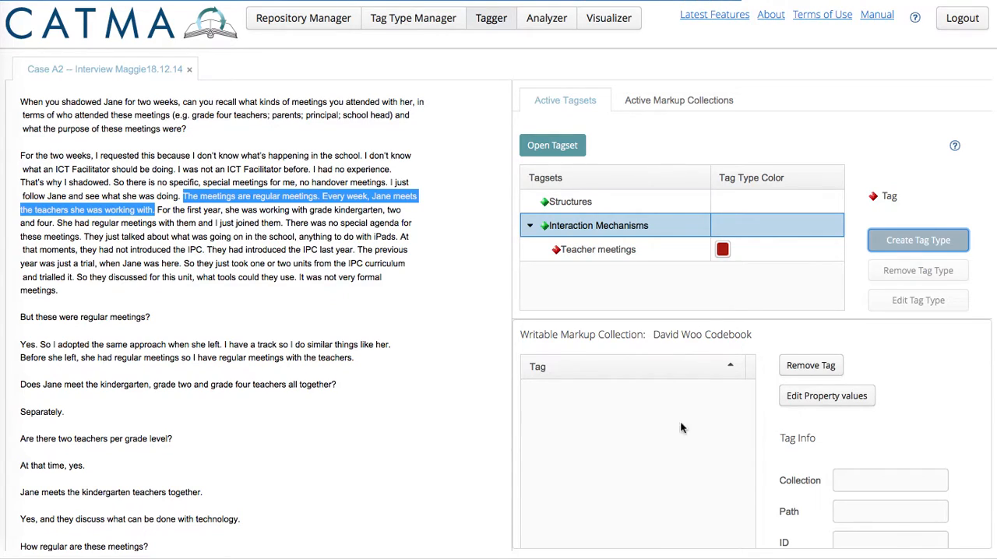
pyautogui.moveTo(282, 212)
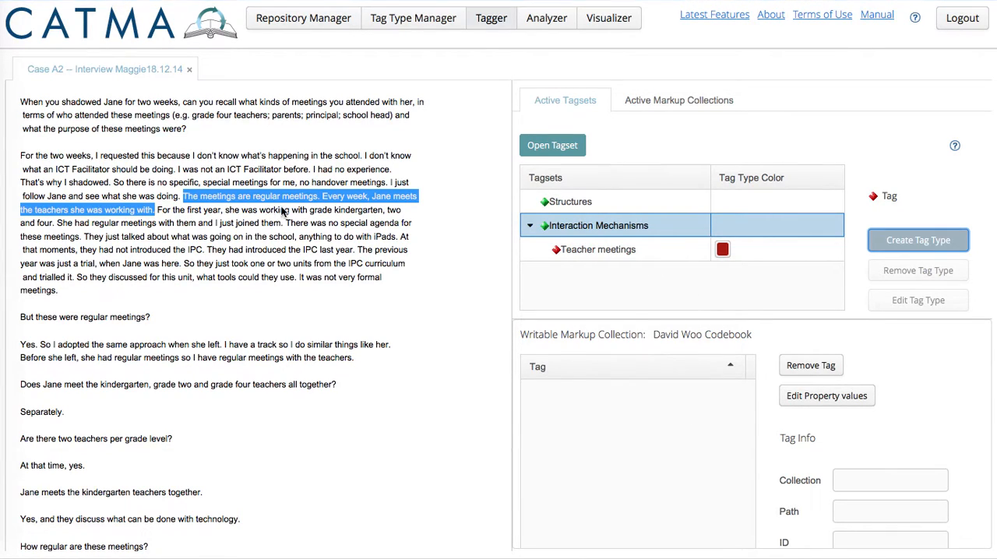
pyautogui.moveTo(658, 258)
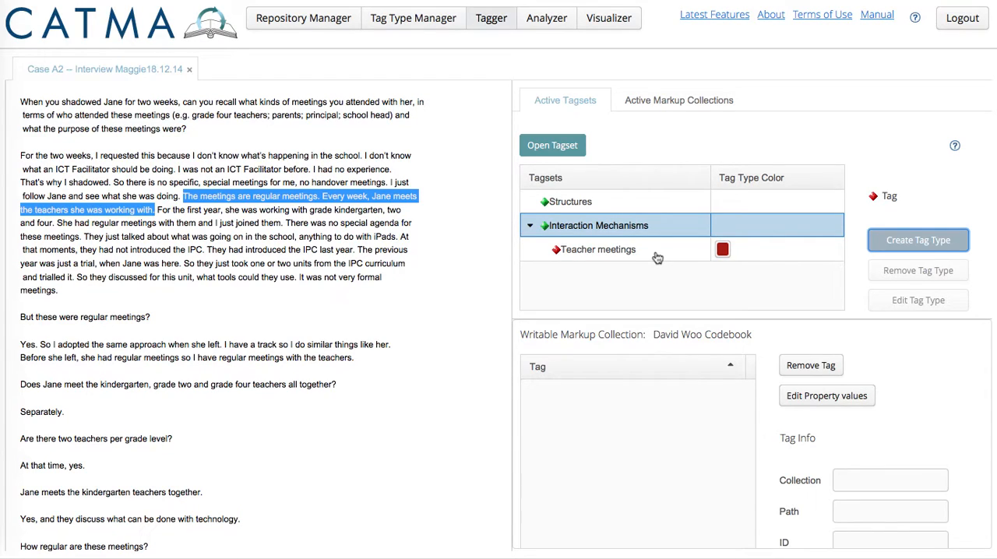
# Select the Teacher meetings tag to reveal its property section.
pyautogui.click(599, 249)
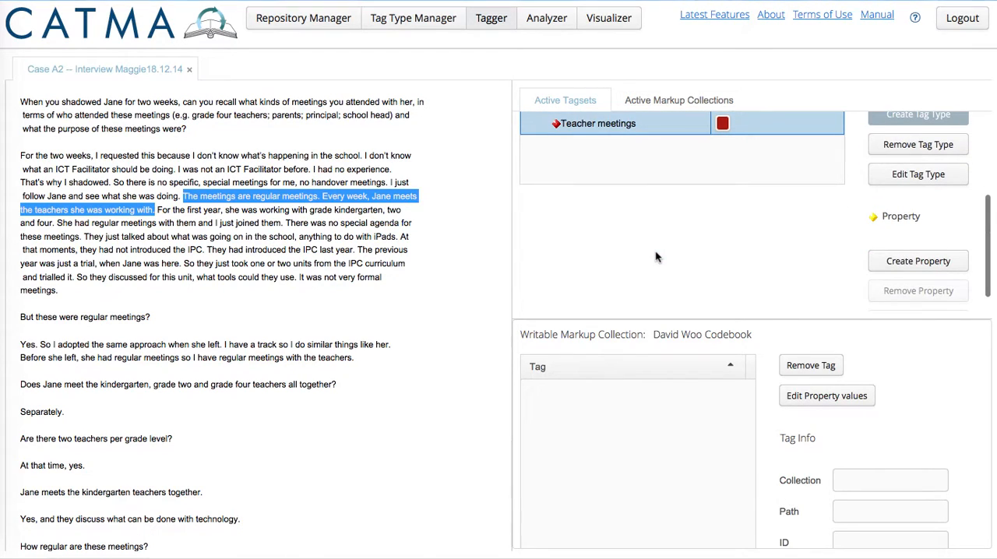
pyautogui.moveTo(932, 237)
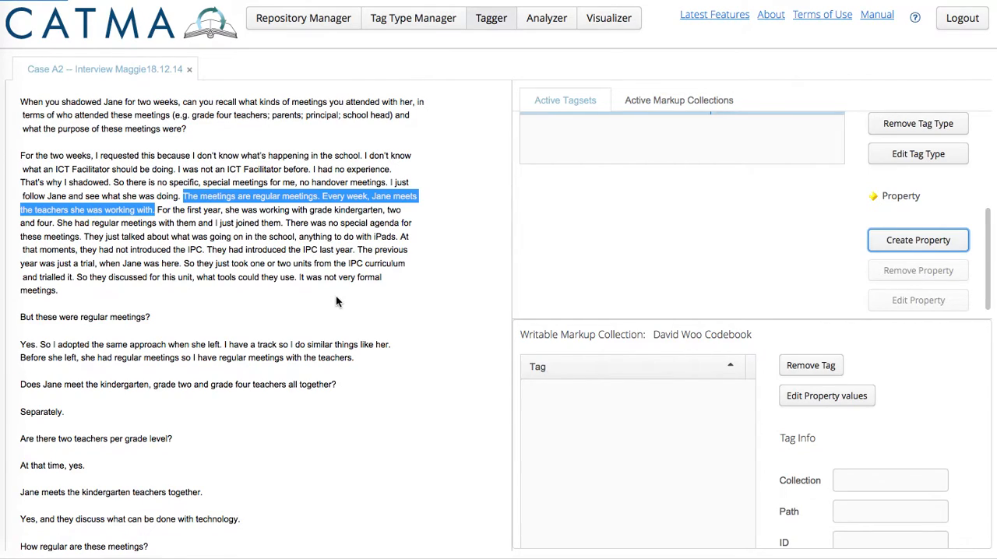
# Create a Frequency property with possible values Regular and Ad hoc and save it.
pyautogui.click(918, 240)
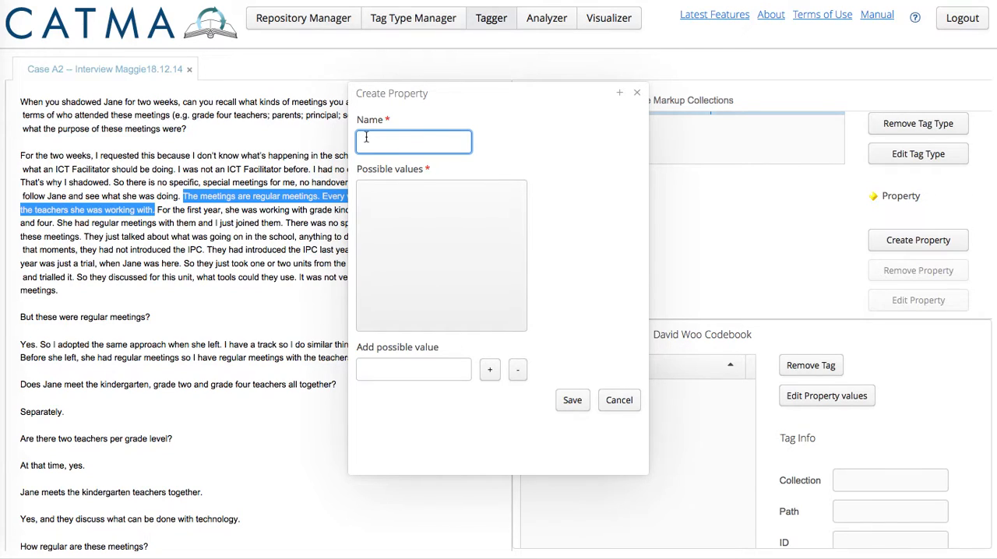
pyautogui.write('Frequency')
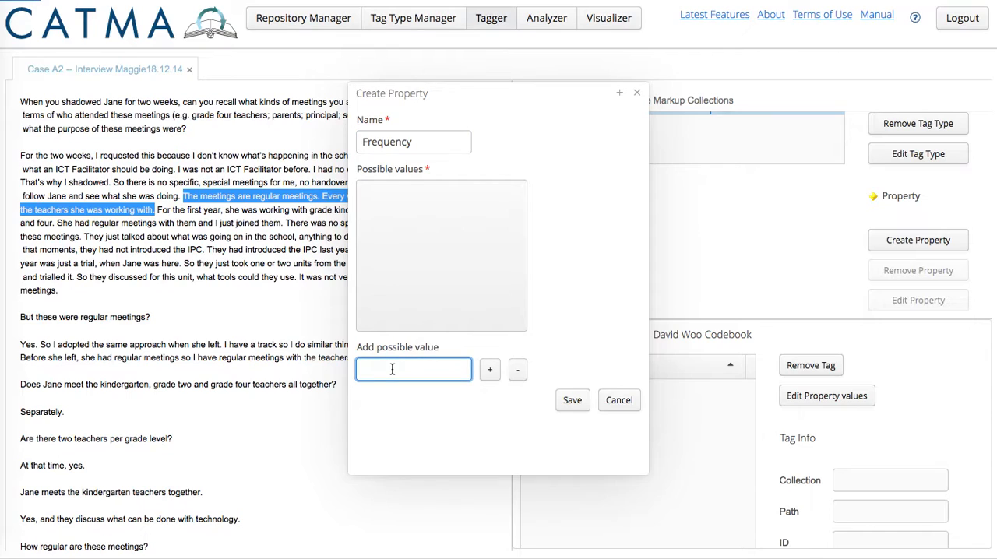
pyautogui.write('REgul')
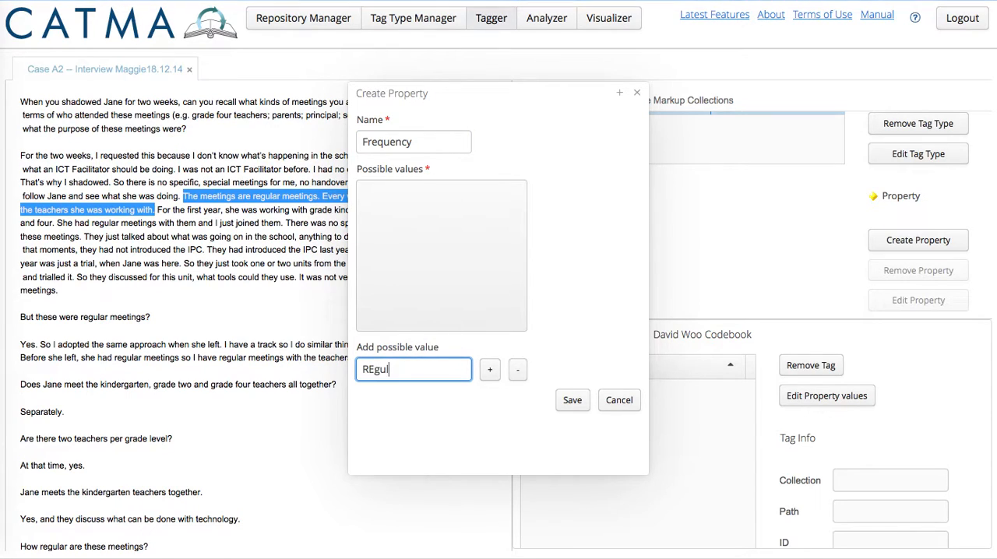
pyautogui.write('Regua')
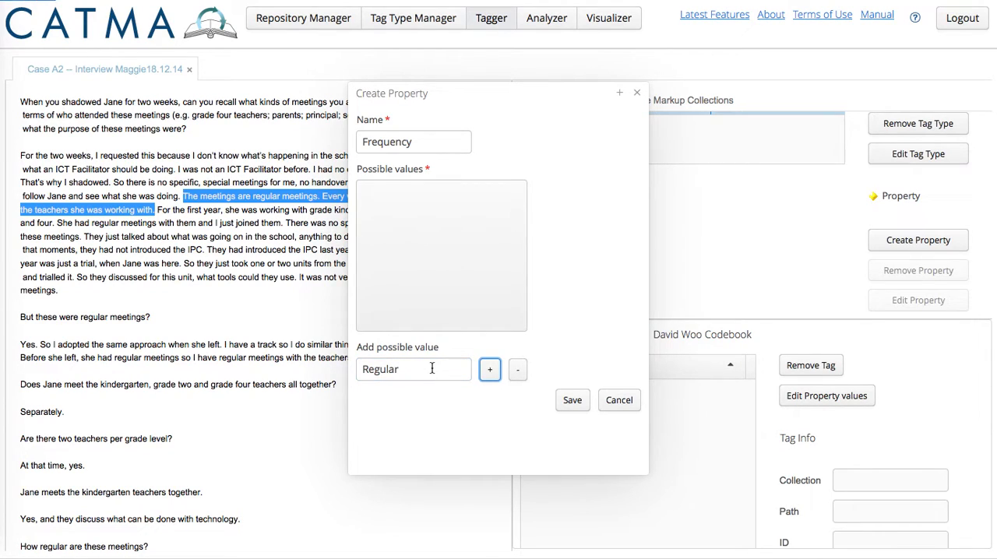
pyautogui.write('Ad hoc')
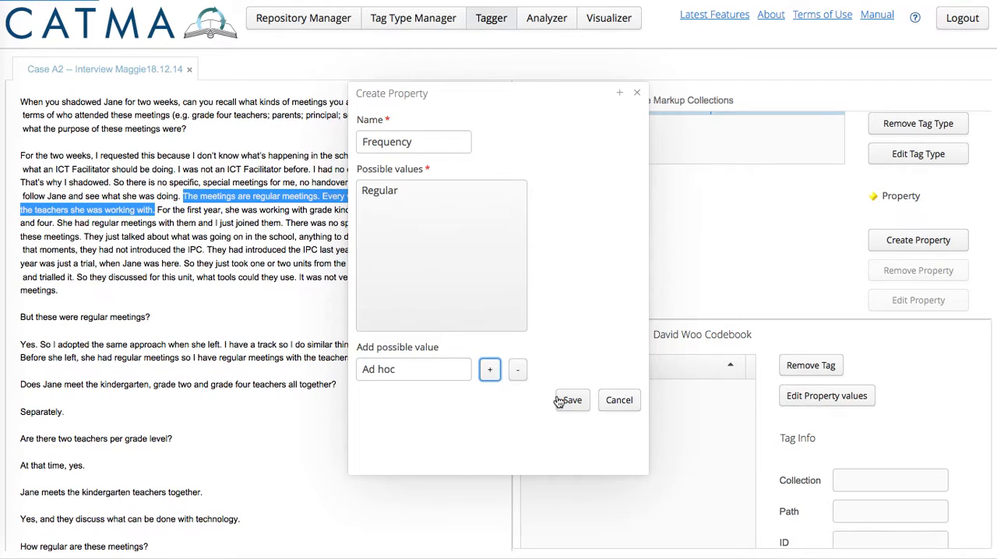
pyautogui.click(489, 370)
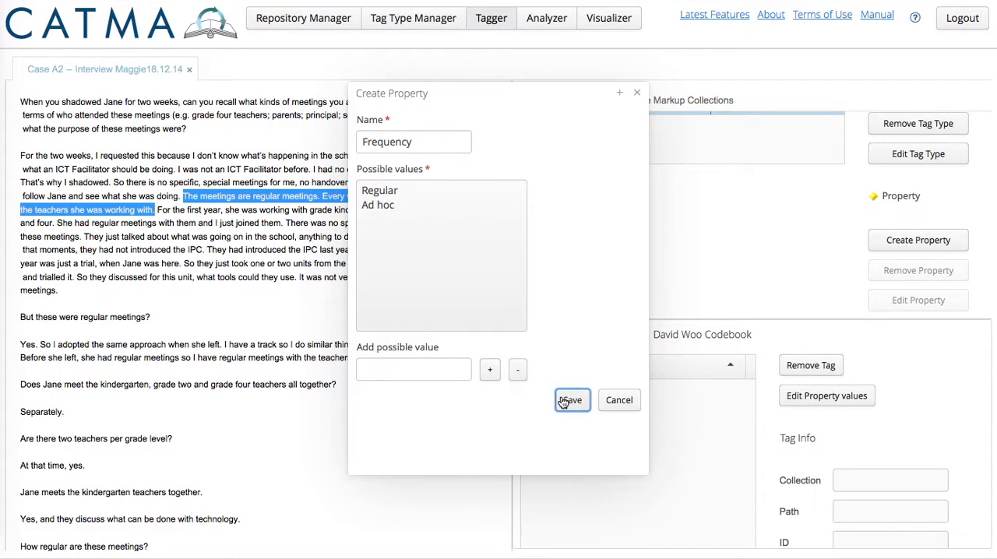
pyautogui.click(570, 399)
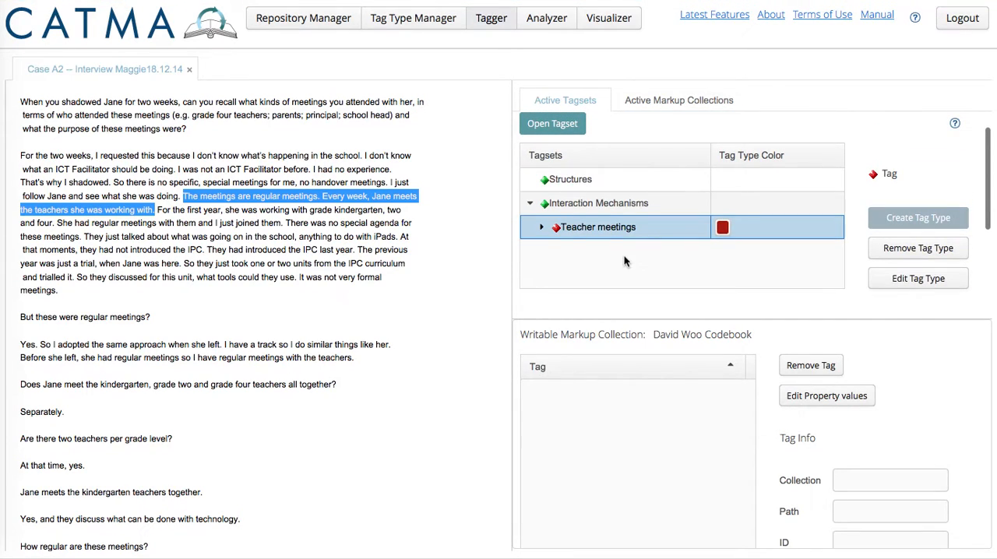
# Expand Teacher meetings, then select and code the regular weekly meetings sentence with it.
pyautogui.click(542, 227)
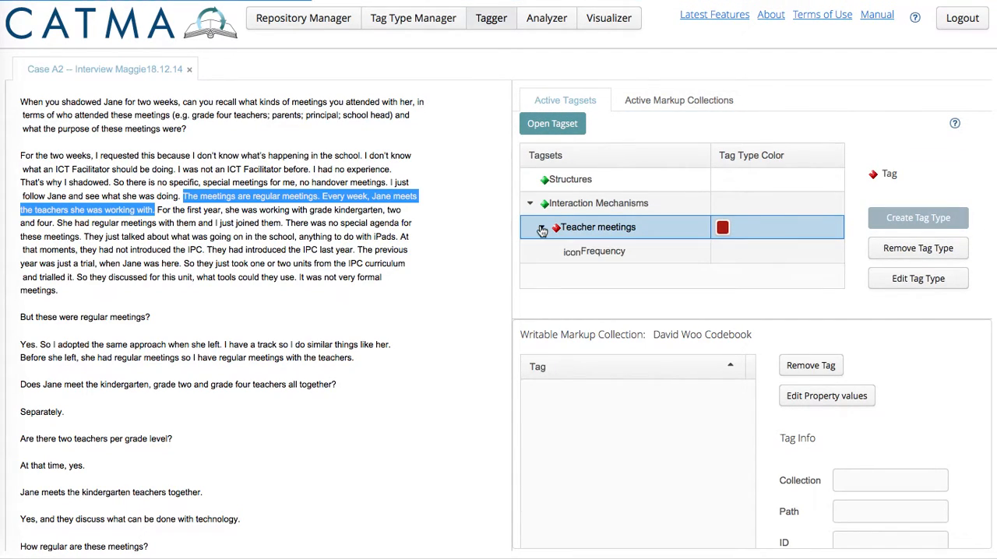
pyautogui.click(542, 228)
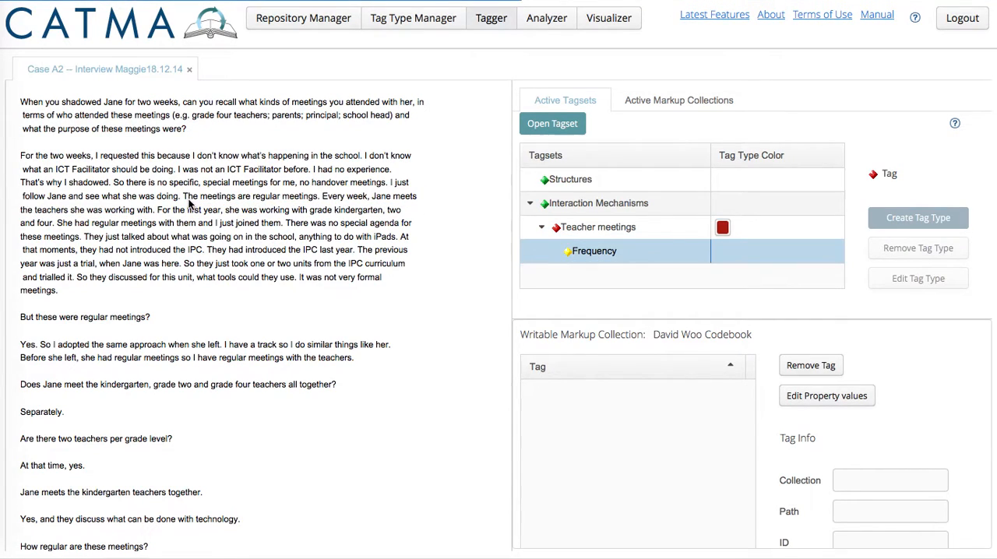
pyautogui.moveTo(184, 197); pyautogui.dragTo(174, 209)
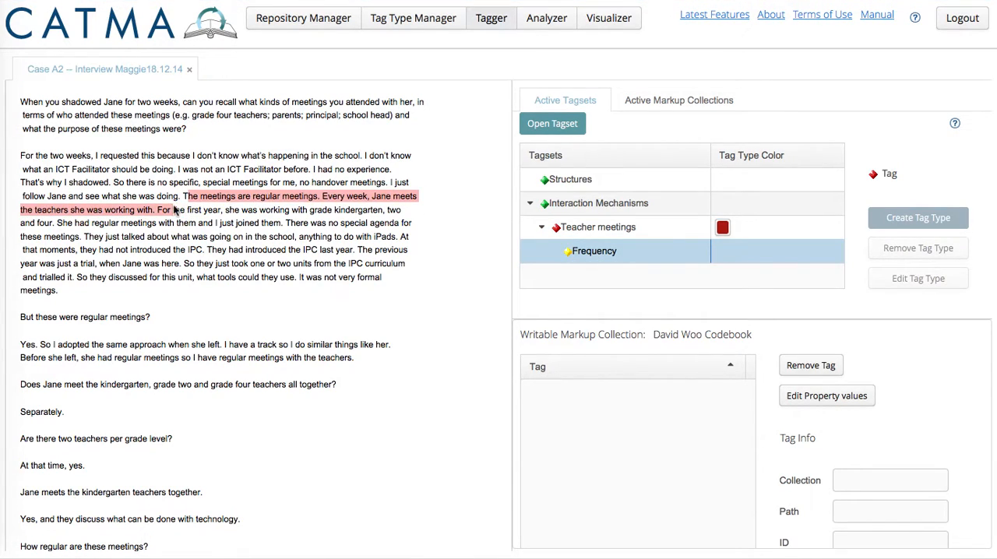
pyautogui.click(173, 197)
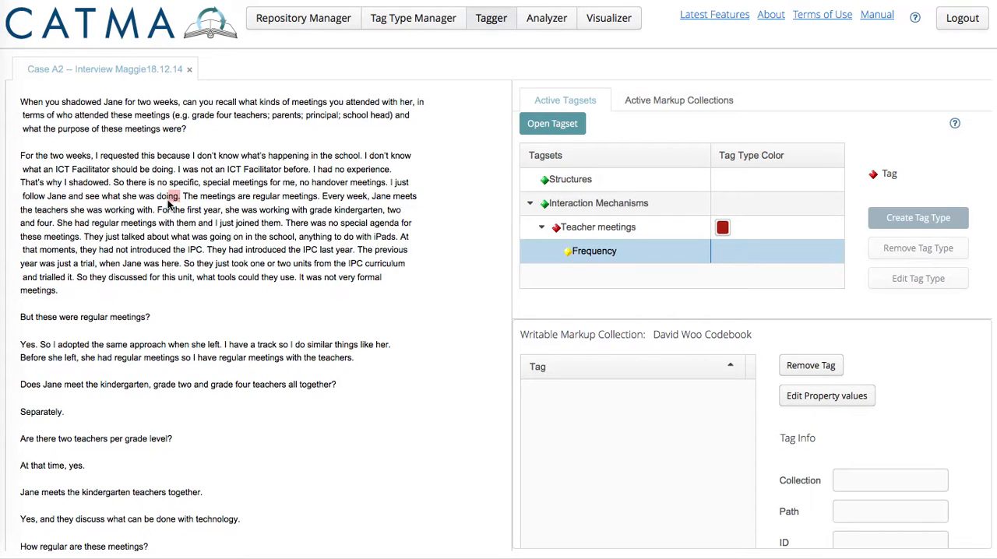
pyautogui.moveTo(183, 196); pyautogui.dragTo(154, 209)
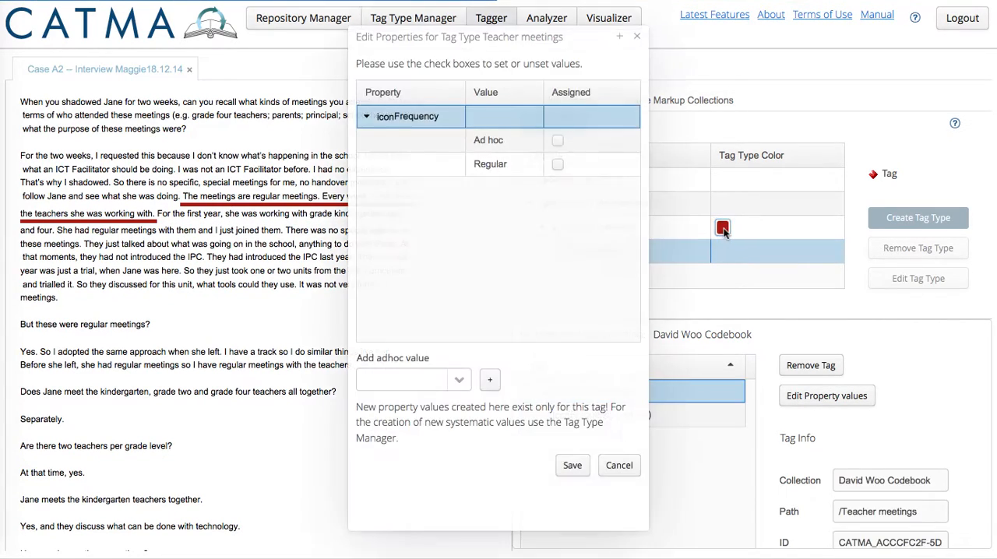
# Assign Regular as the Frequency value of the coded sentence and save.
pyautogui.click(557, 164)
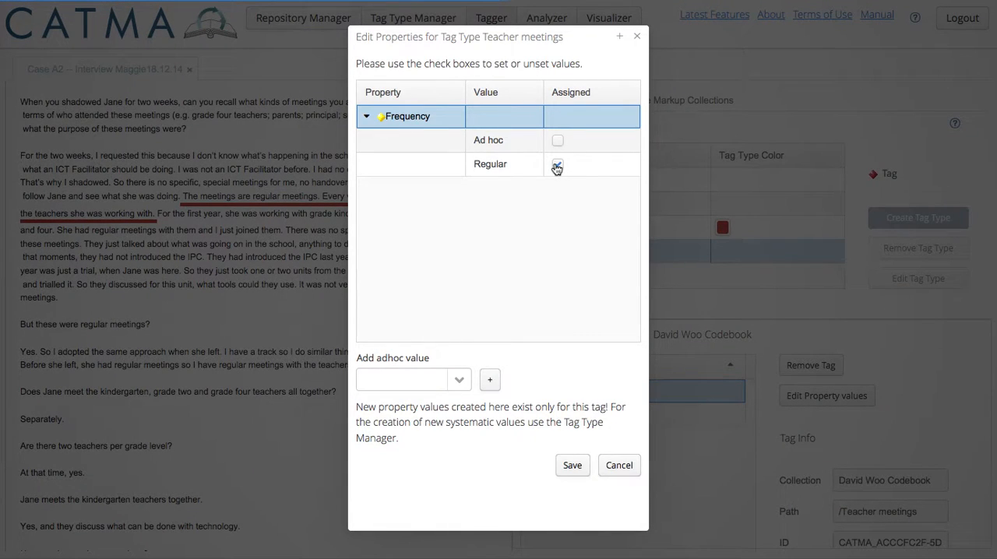
pyautogui.click(558, 165)
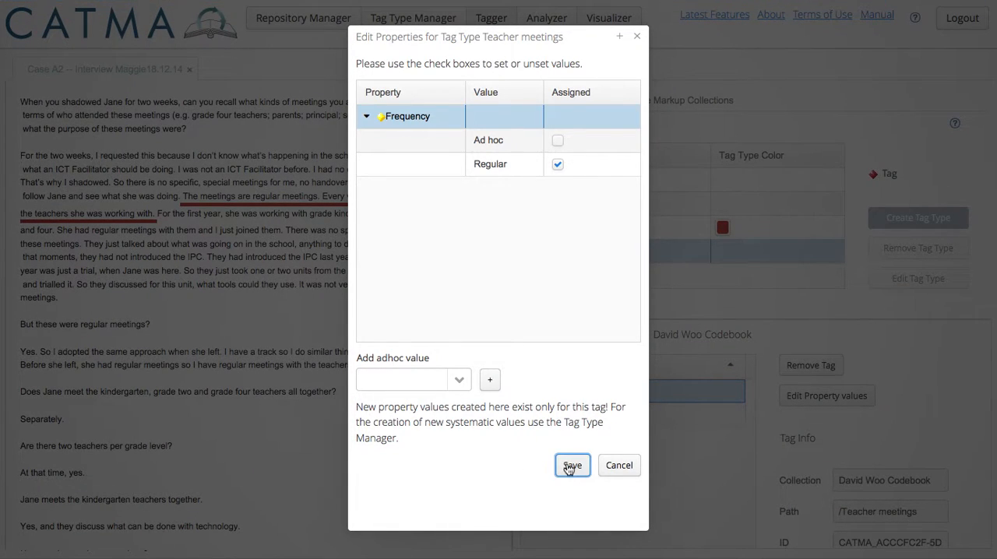
pyautogui.click(572, 465)
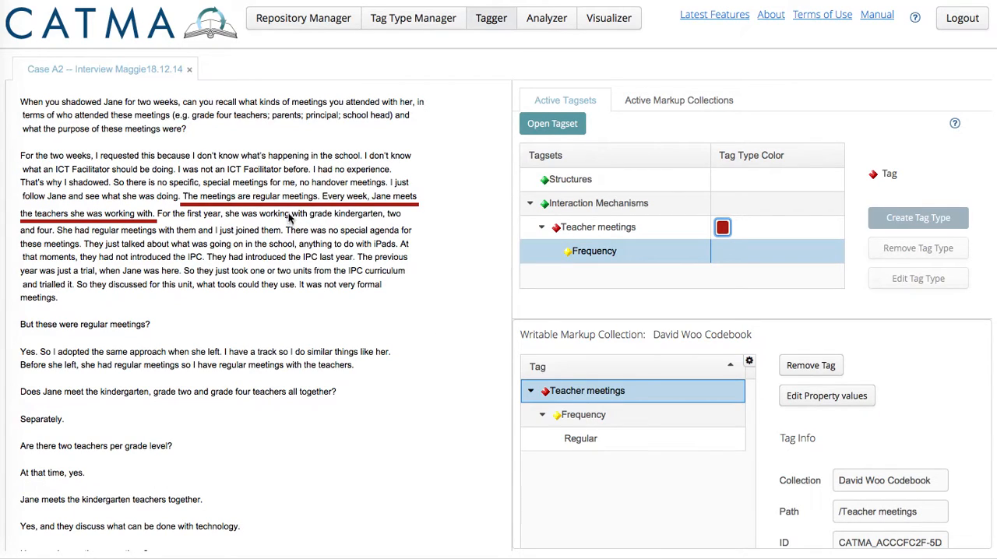
pyautogui.moveTo(611, 419)
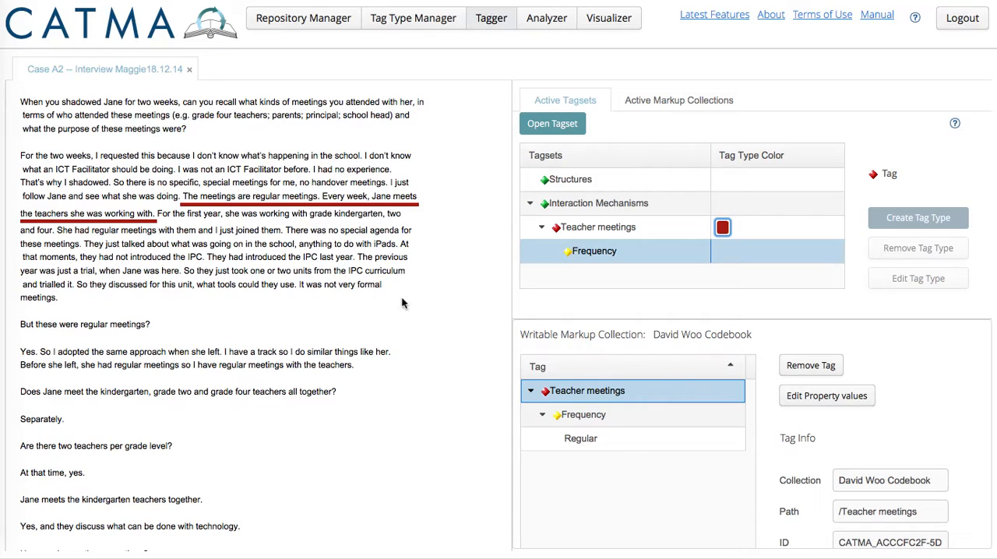
pyautogui.moveTo(162, 221)
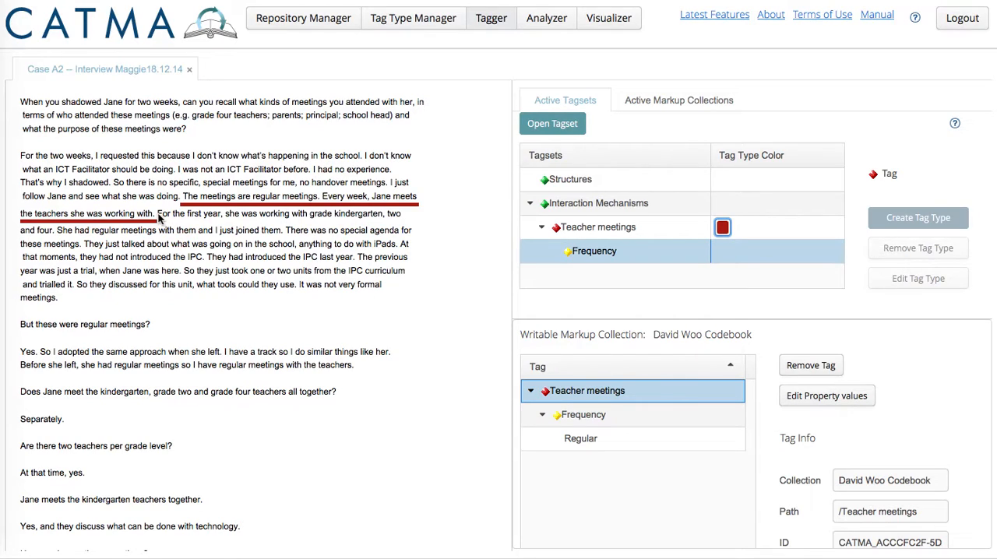
# Select the first-year meetings passage and start a new property for the tag.
pyautogui.moveTo(159, 214); pyautogui.dragTo(219, 230)
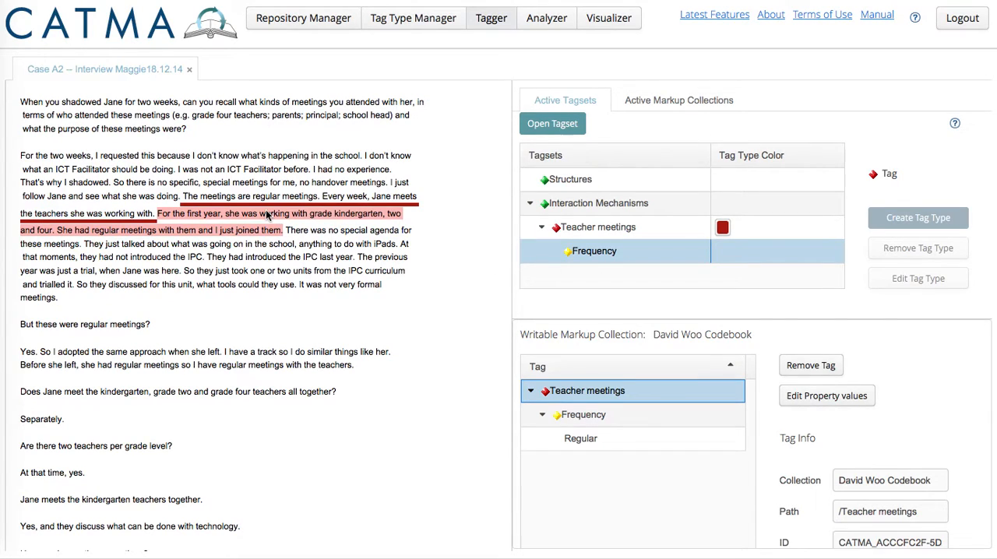
pyautogui.scroll(-3)
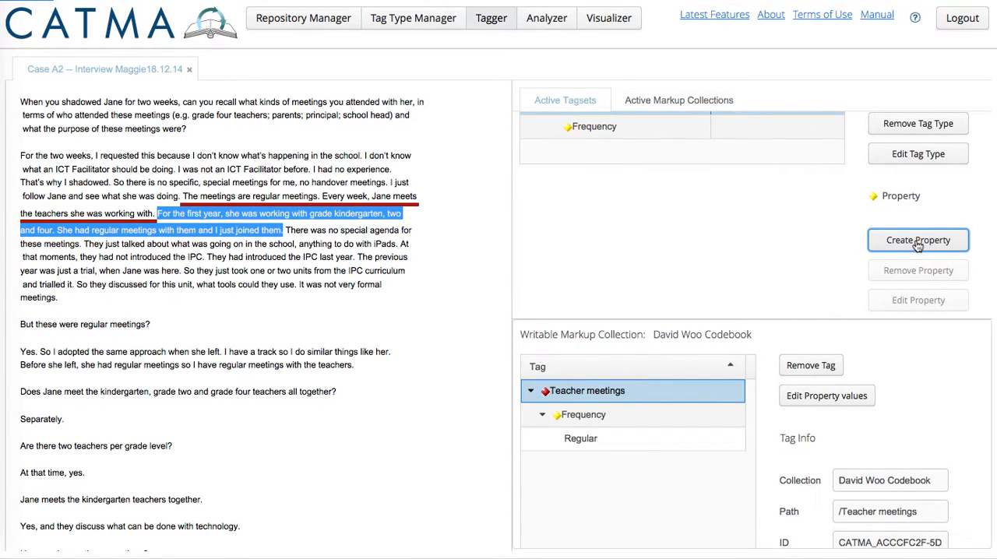
pyautogui.click(917, 240)
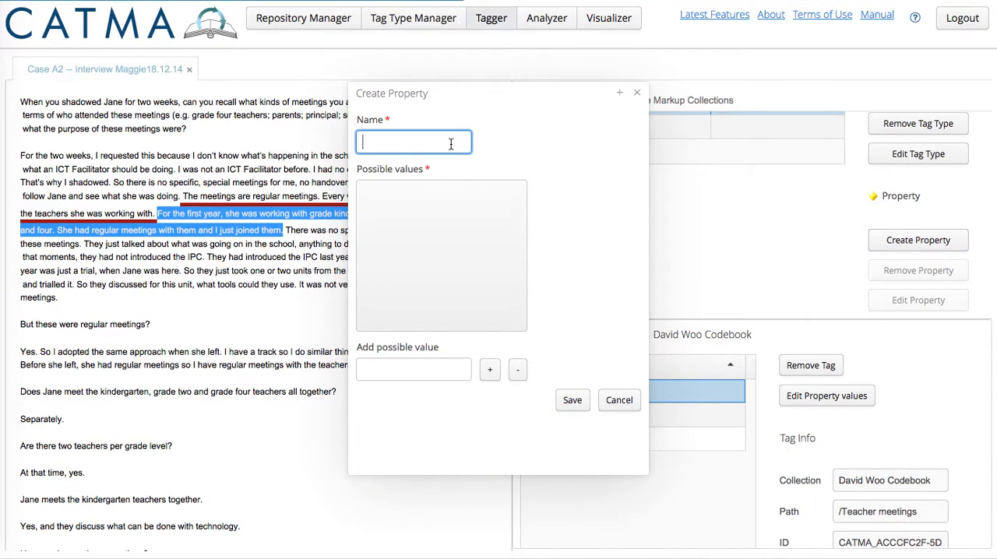
# Name the property Associated Structures and add Kindergarten, Grade level two and Grade level four values.
pyautogui.write('Associa')
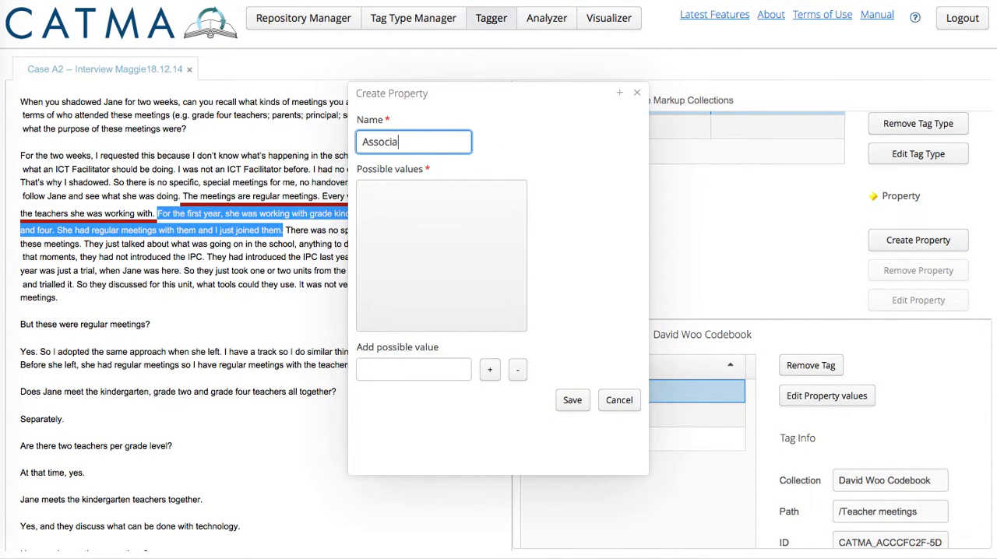
pyautogui.click(415, 369)
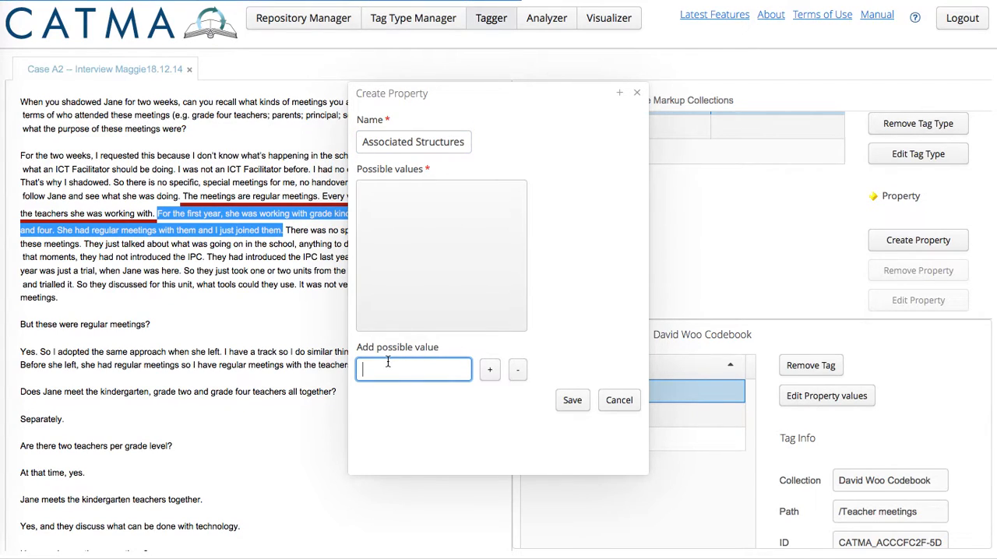
pyautogui.write('Kindergarten')
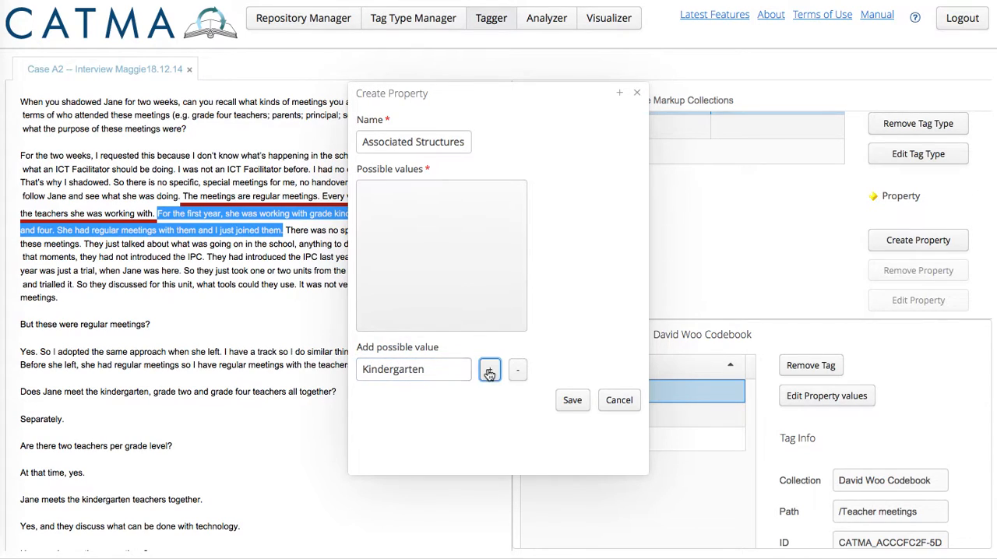
pyautogui.click(489, 369)
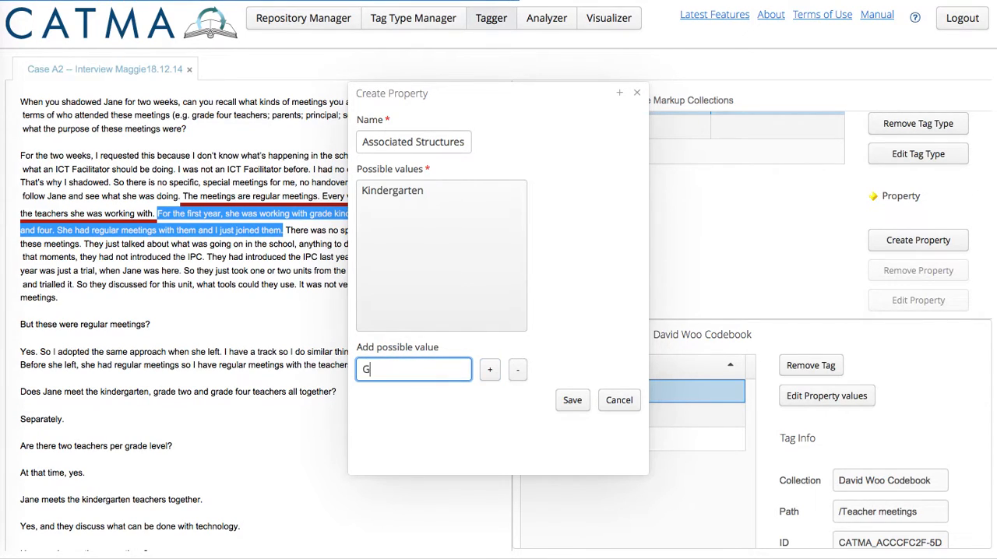
pyautogui.write('Grade level two')
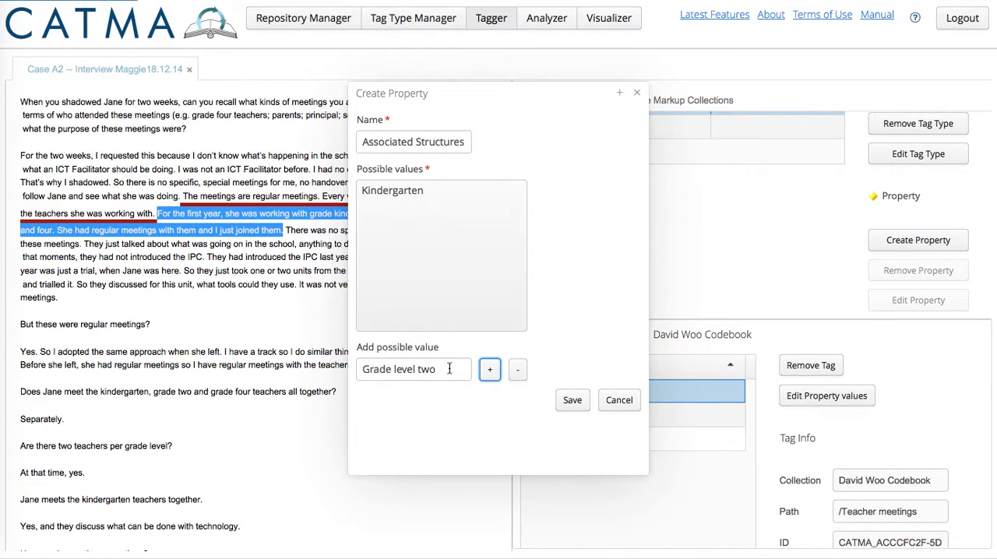
pyautogui.click(490, 370)
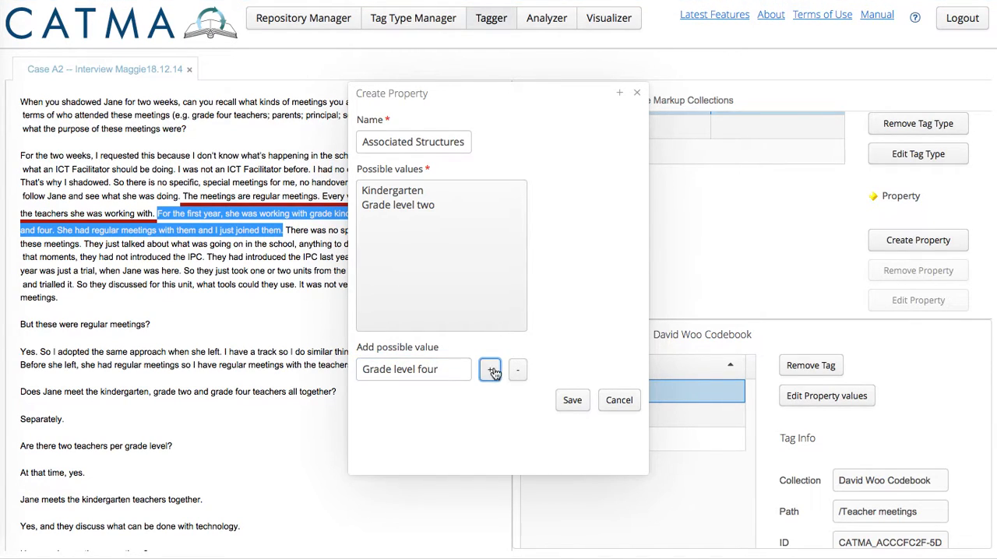
pyautogui.click(489, 370)
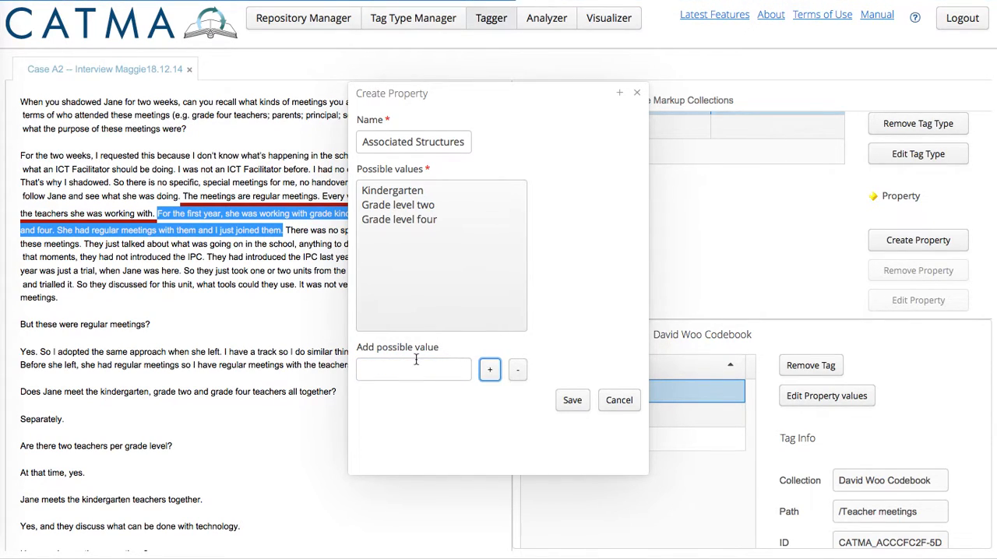
# Add ICT Facilitator shadowing as a fourth value and save the property.
pyautogui.click(413, 370)
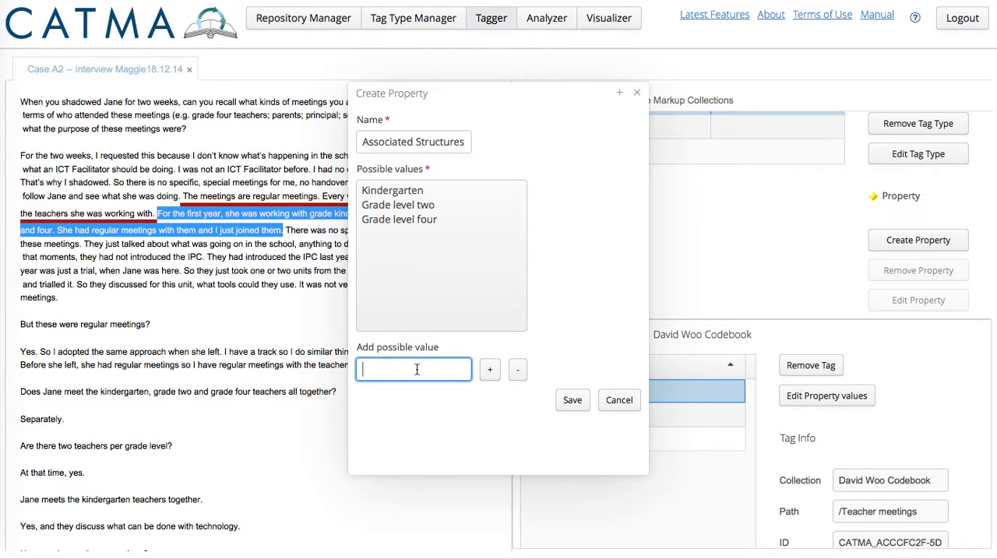
pyautogui.write('ICT F')
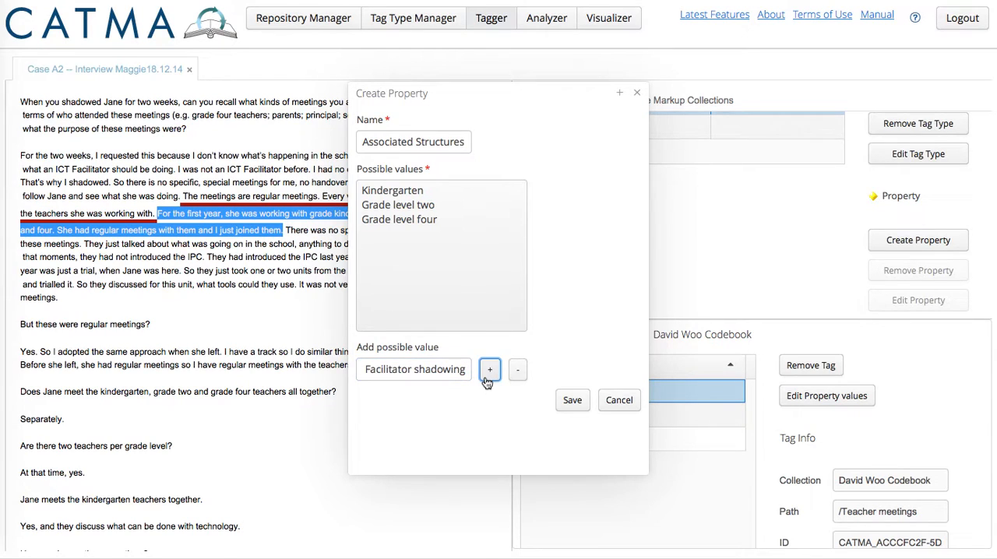
pyautogui.click(489, 370)
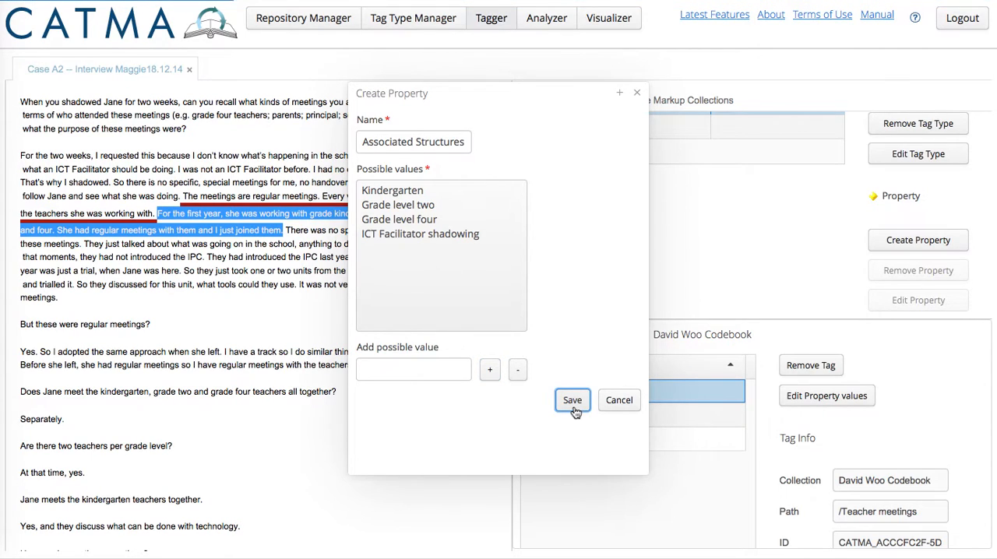
pyautogui.click(572, 399)
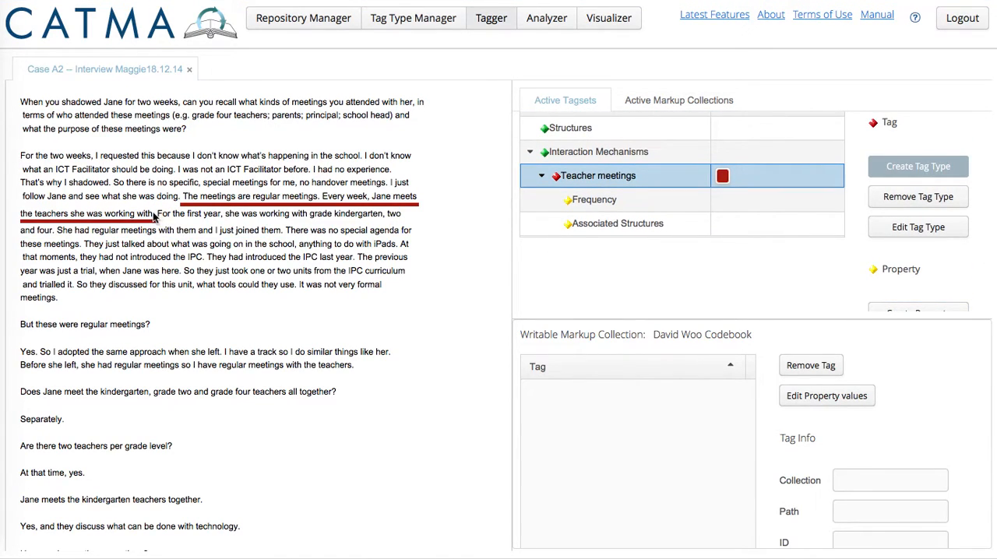
# Code the grade kindergarten, two and four sentence with Teacher meetings and assign all four Associated Structures values.
pyautogui.moveTo(156, 212); pyautogui.dragTo(283, 230)
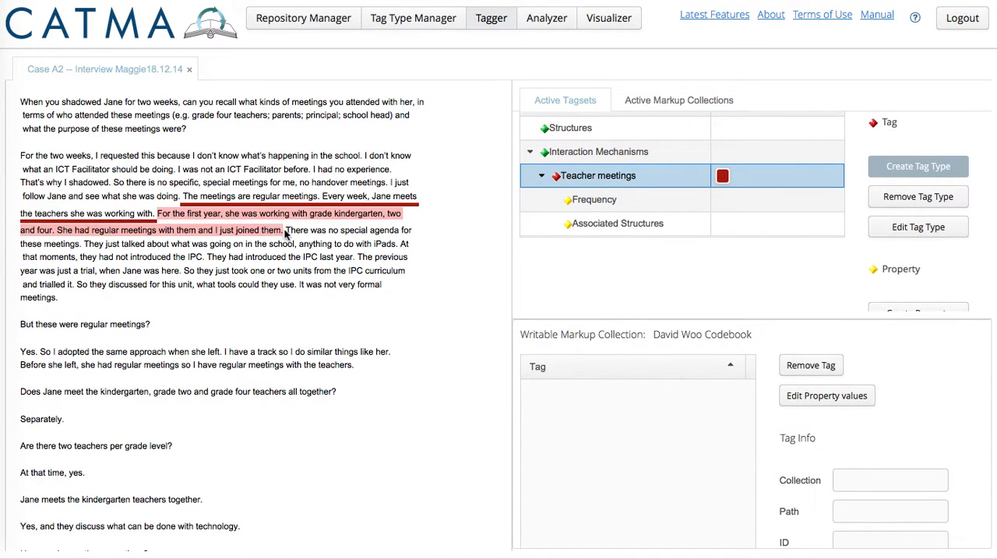
pyautogui.click(722, 175)
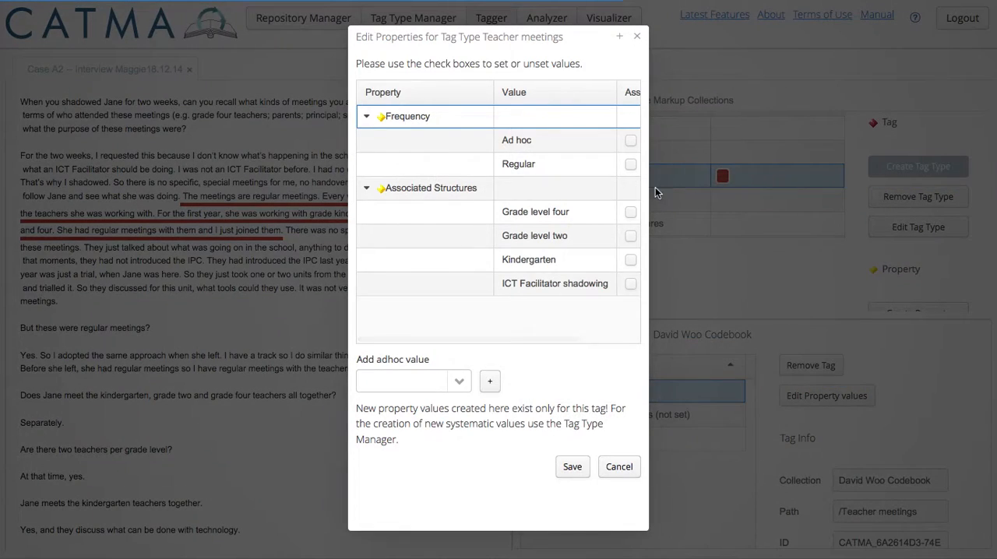
pyautogui.click(630, 235)
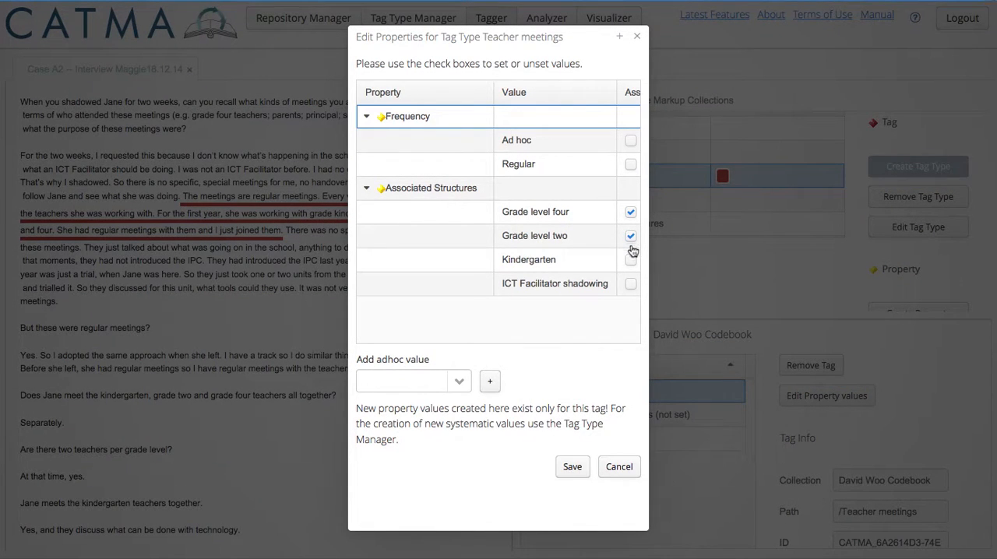
pyautogui.click(630, 258)
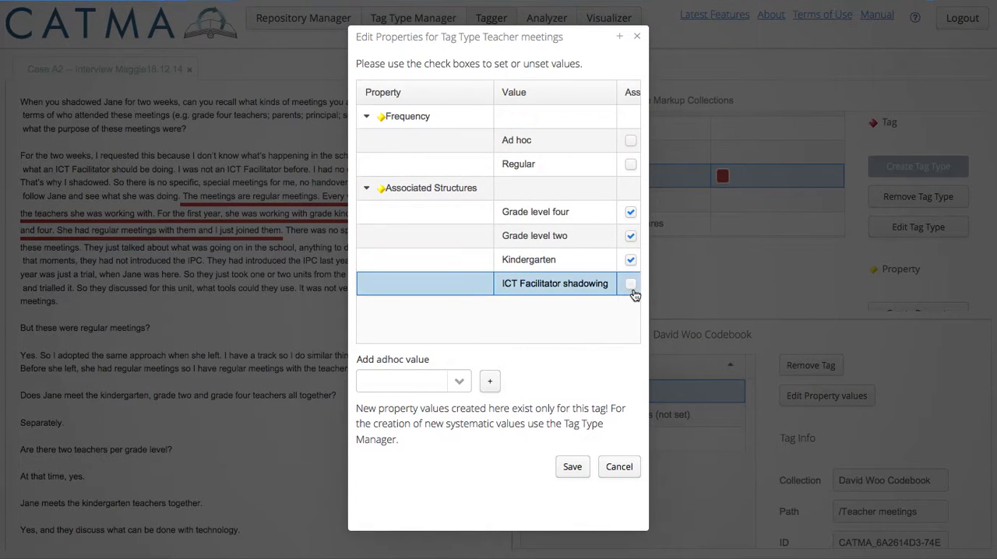
pyautogui.click(630, 284)
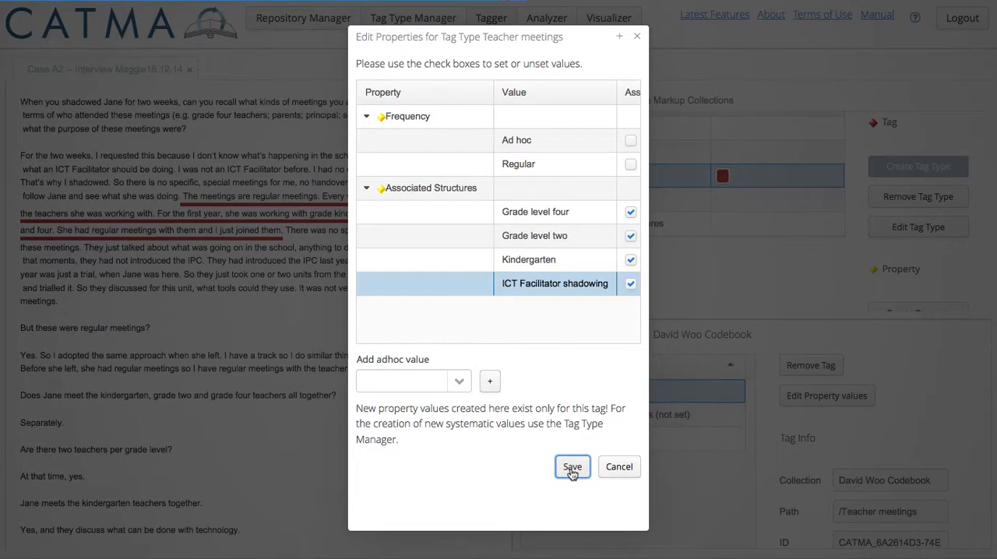
pyautogui.click(572, 467)
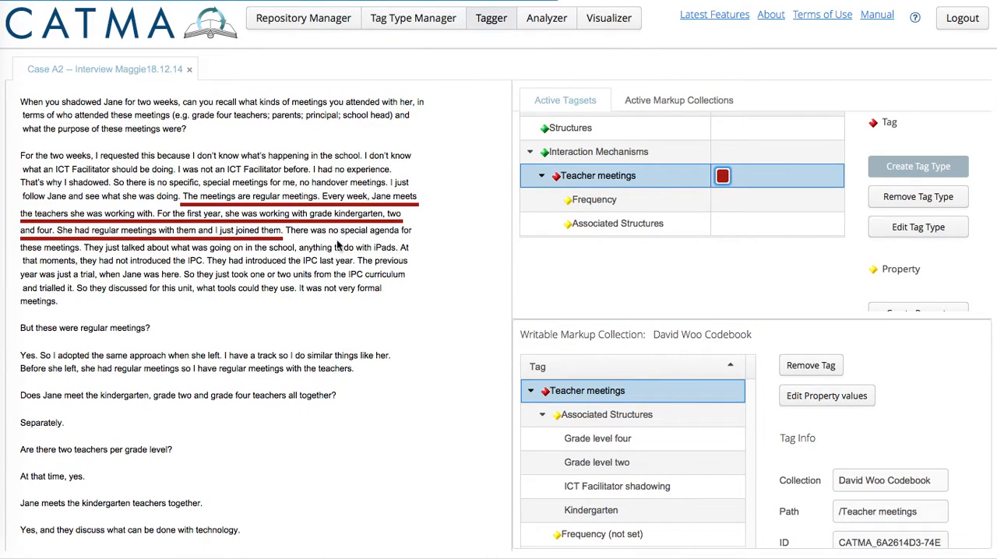
# Select the no-special-agenda sentences and create a Format property with Fixed and Flexible values.
pyautogui.moveTo(287, 231); pyautogui.dragTo(296, 246)
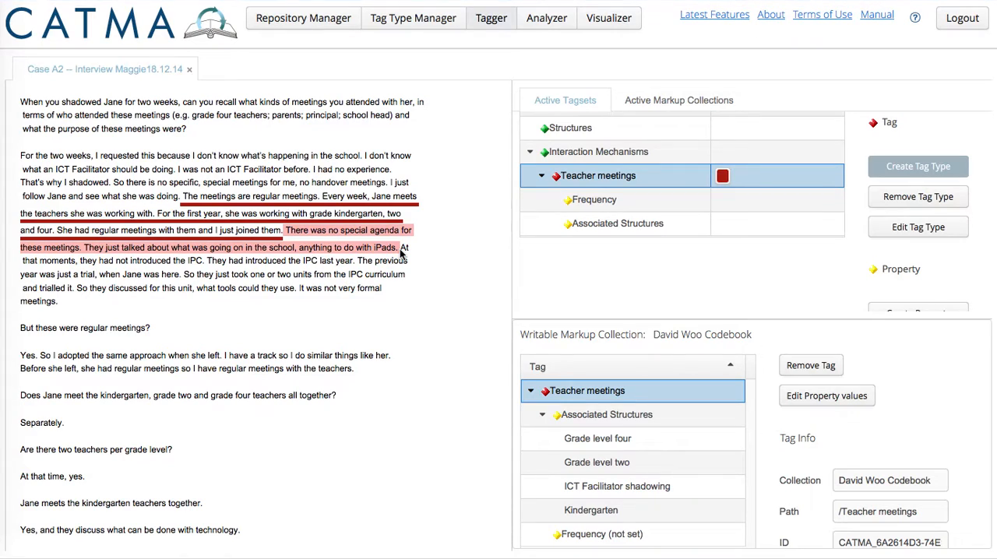
pyautogui.moveTo(767, 271)
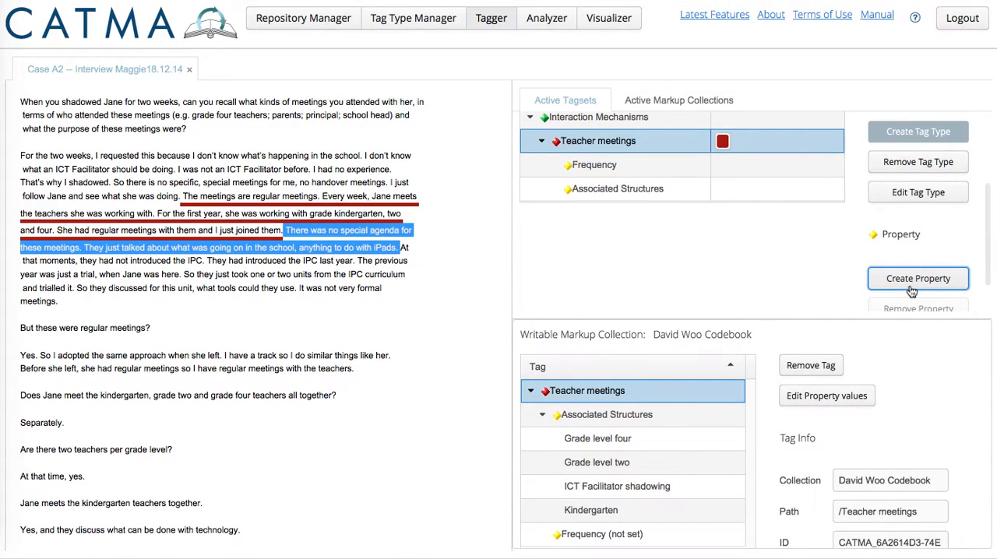
pyautogui.click(918, 277)
pyautogui.write('Format')
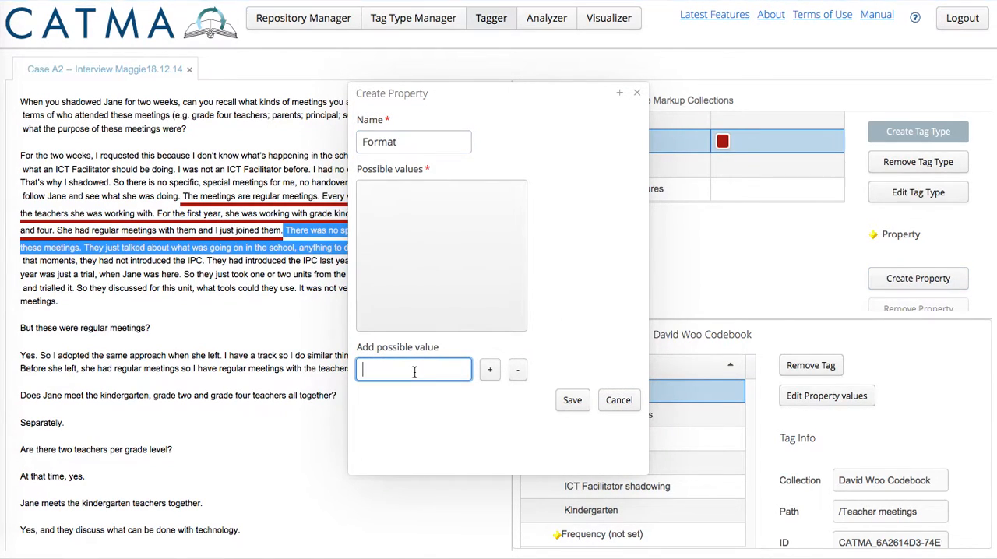
pyautogui.write('Fixed')
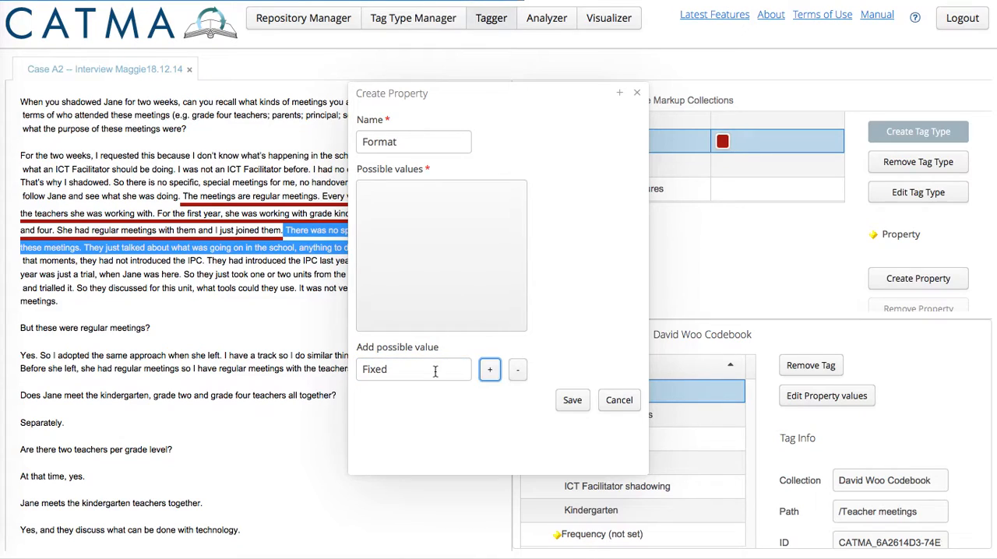
pyautogui.click(490, 369)
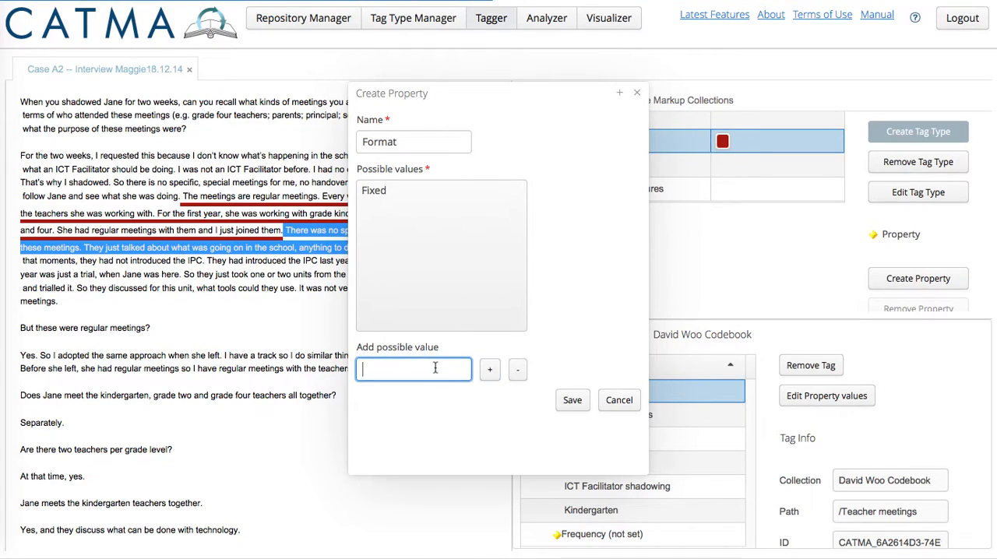
pyautogui.write('Flexible')
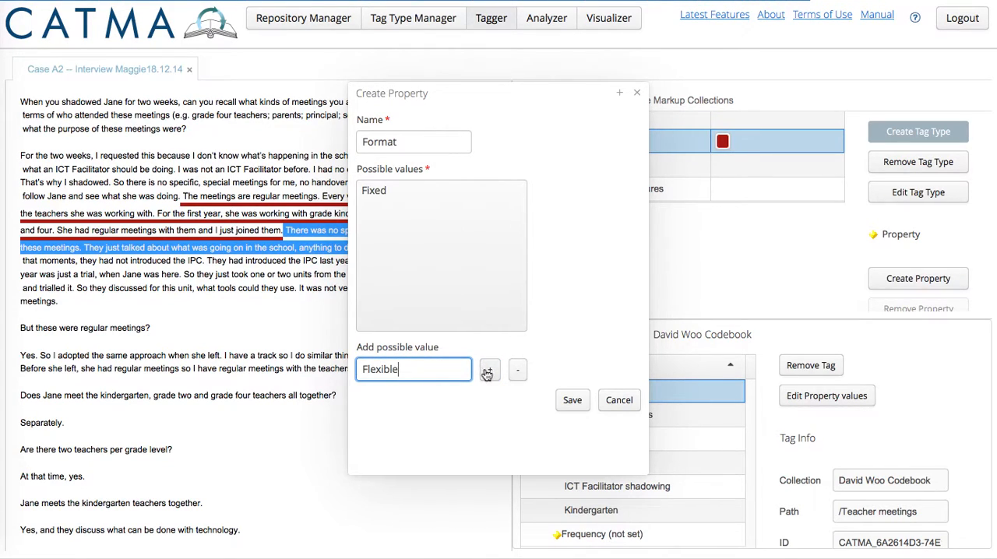
pyautogui.click(489, 370)
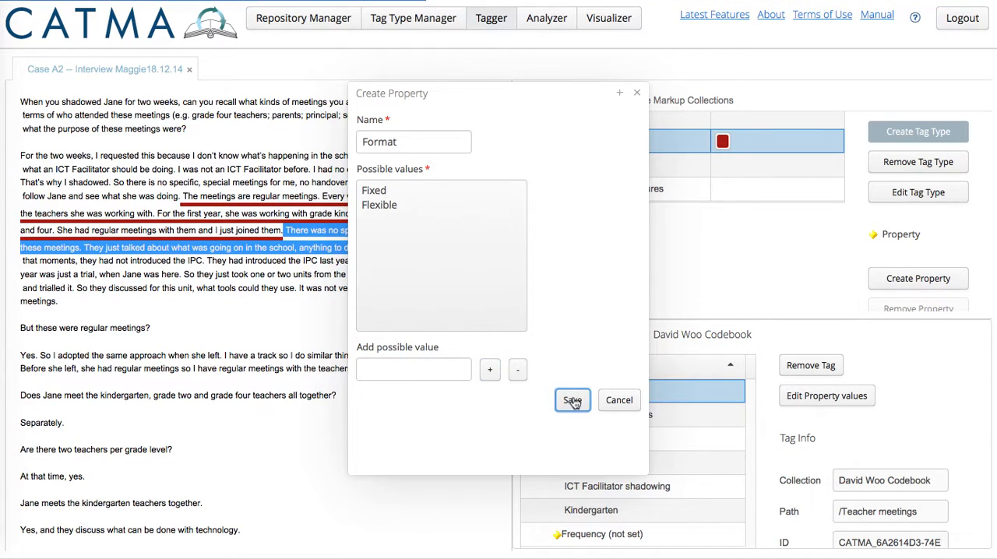
pyautogui.click(572, 399)
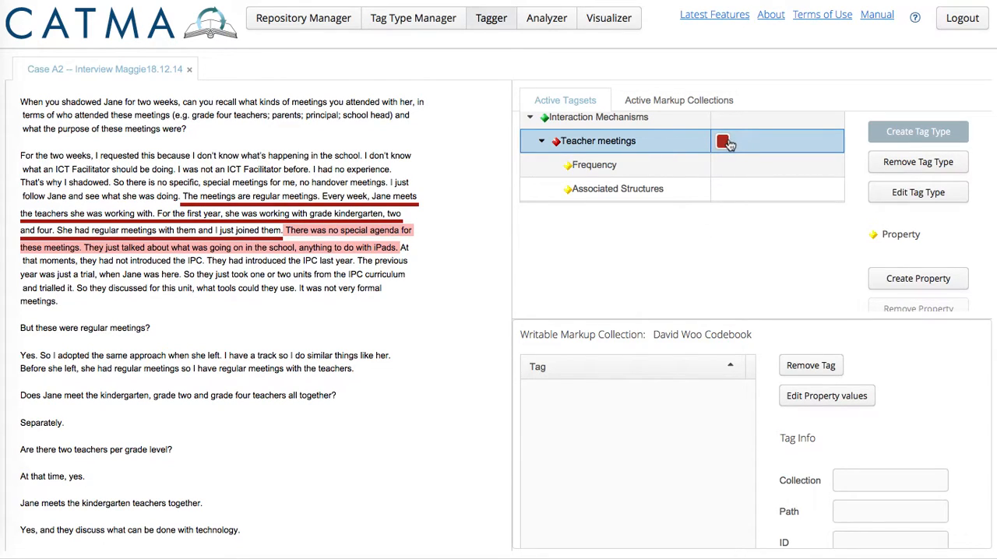
# Code the no-special-agenda passage with Teacher meetings and assign Flexible as its Format value.
pyautogui.click(723, 142)
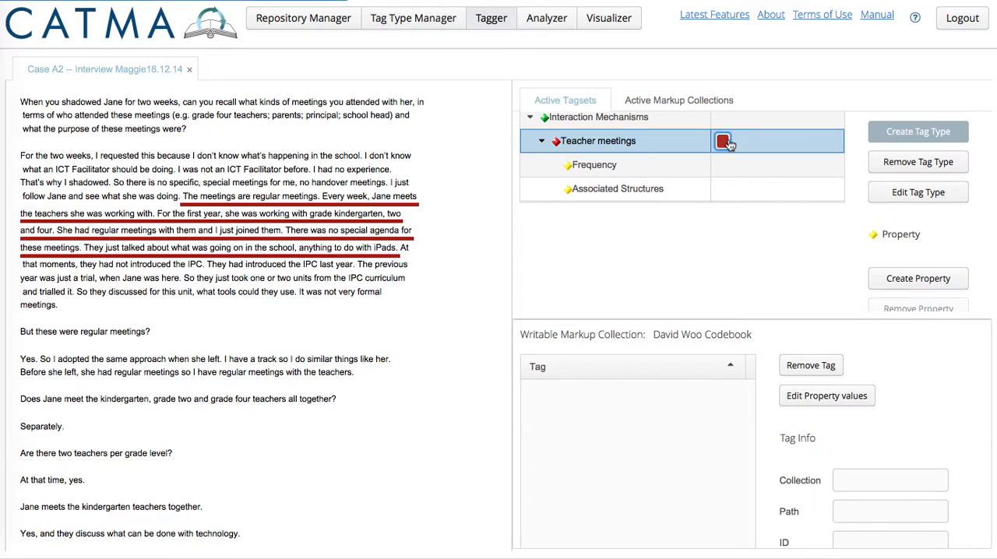
pyautogui.click(723, 142)
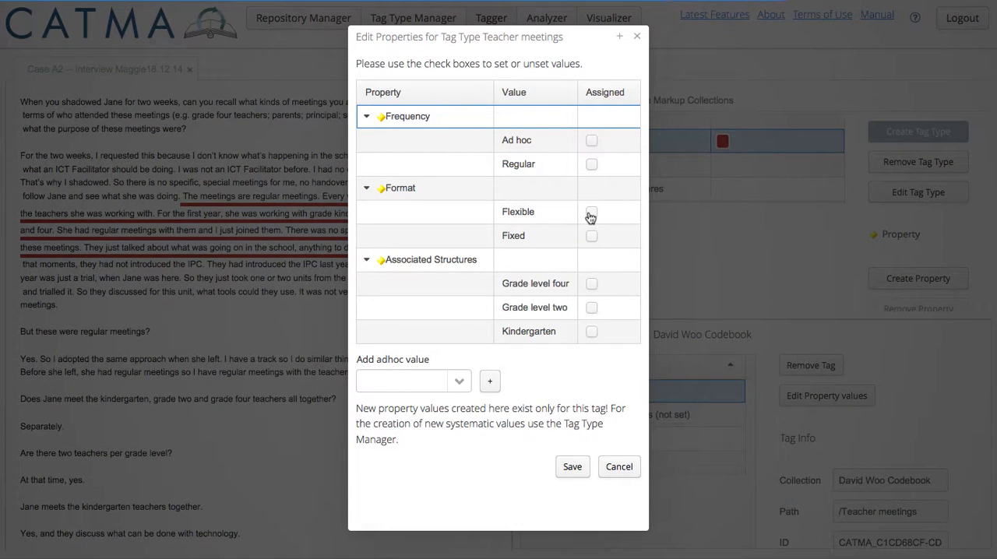
pyautogui.click(592, 212)
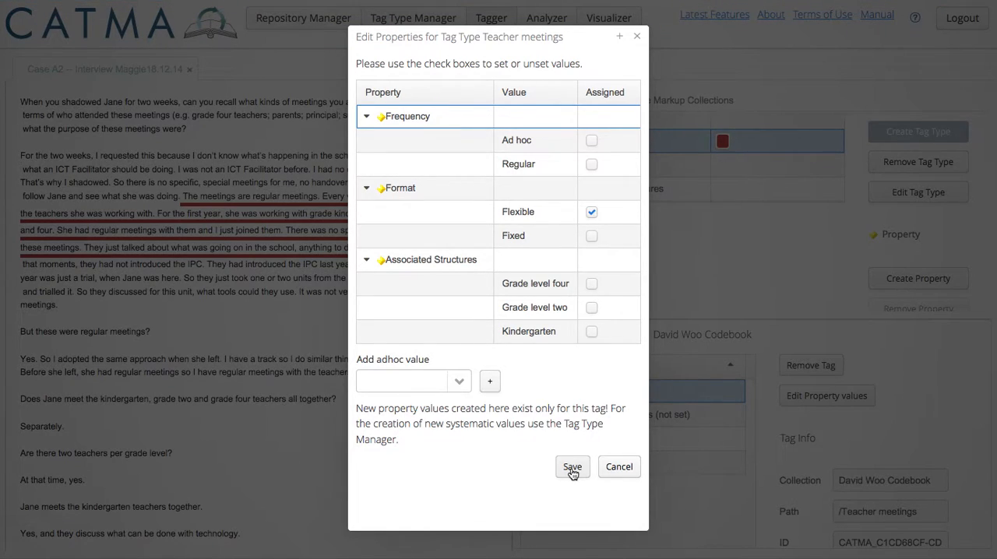
pyautogui.click(572, 468)
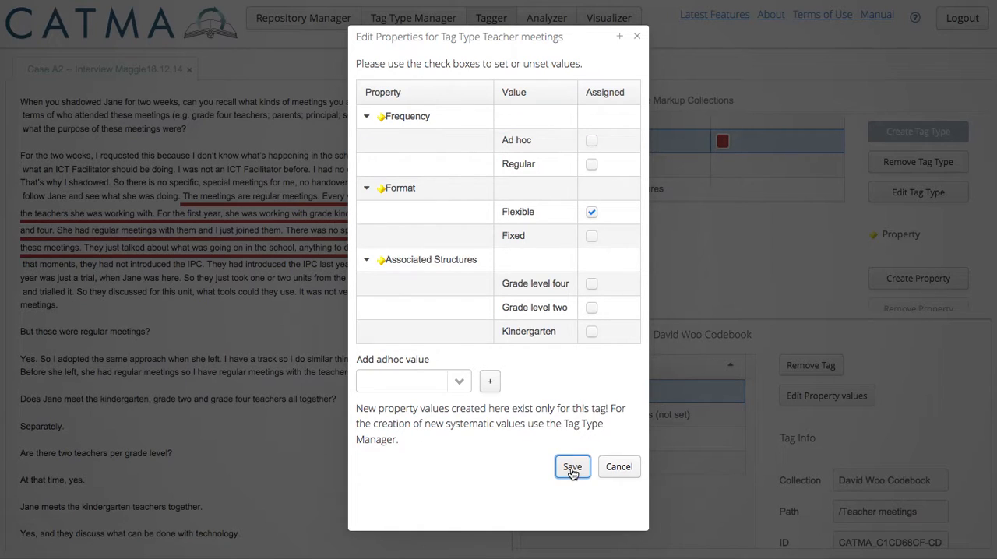
pyautogui.click(572, 468)
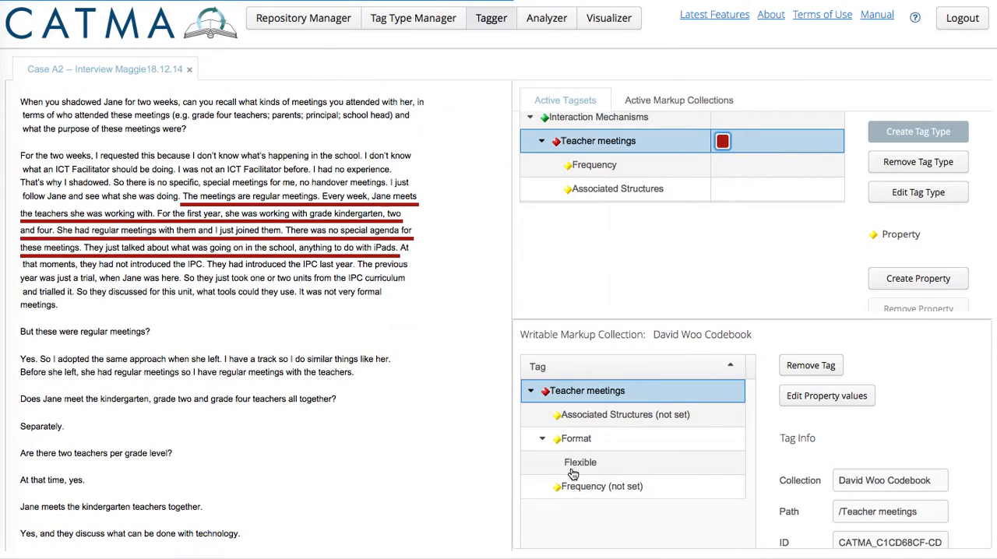